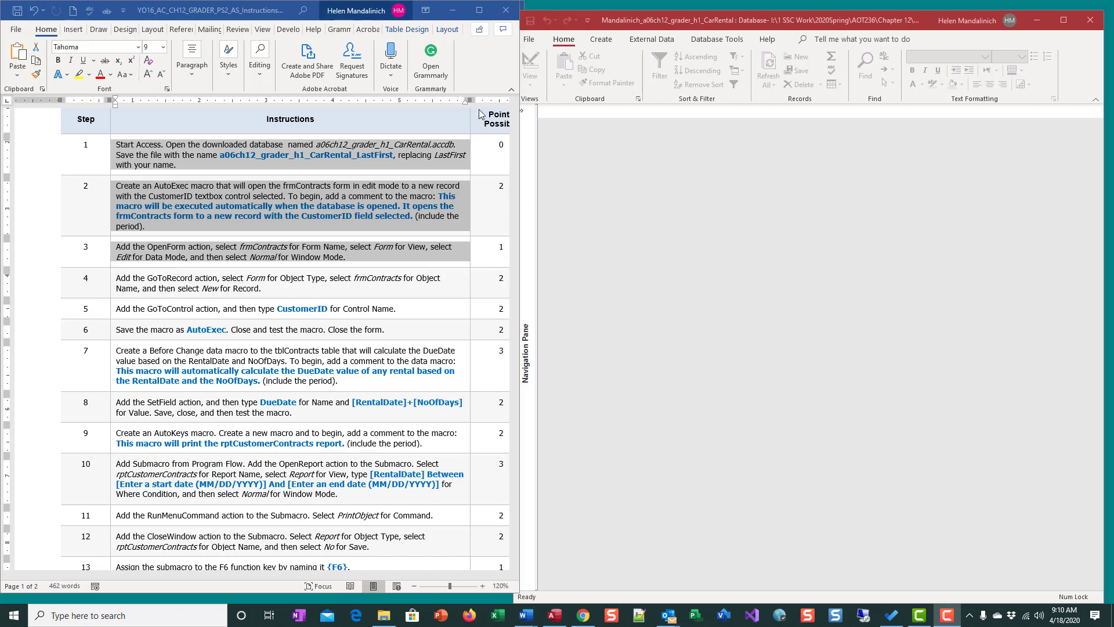
Show all Access database objects and zoom the Word instructions to read the steps.
click(522, 110)
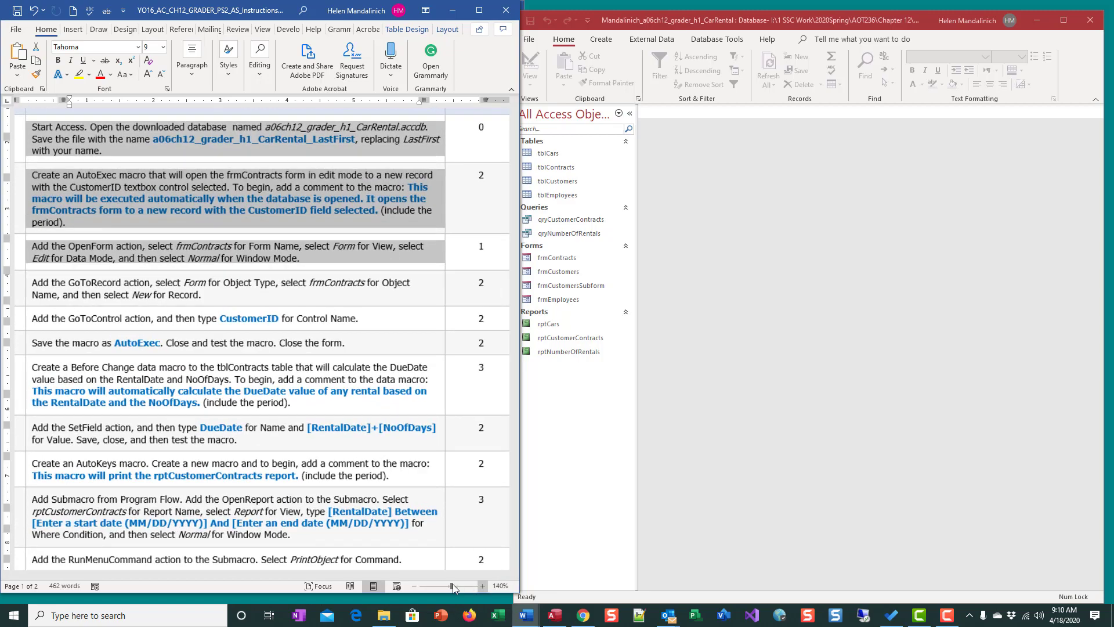
drag(462, 585, 446, 586)
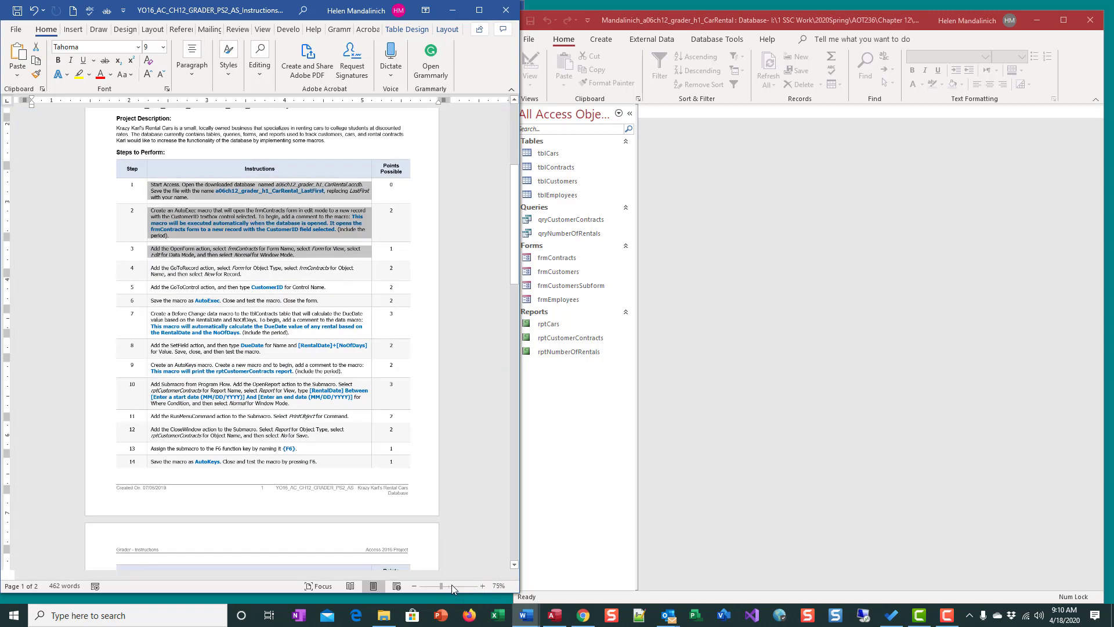
drag(452, 586, 475, 586)
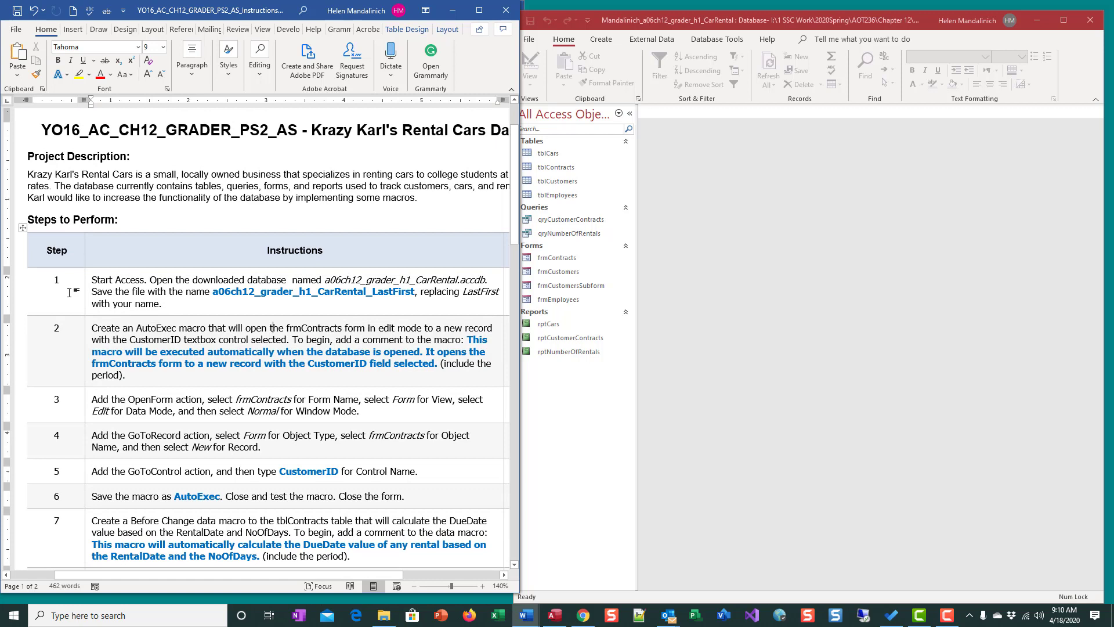
mouse_move(302, 137)
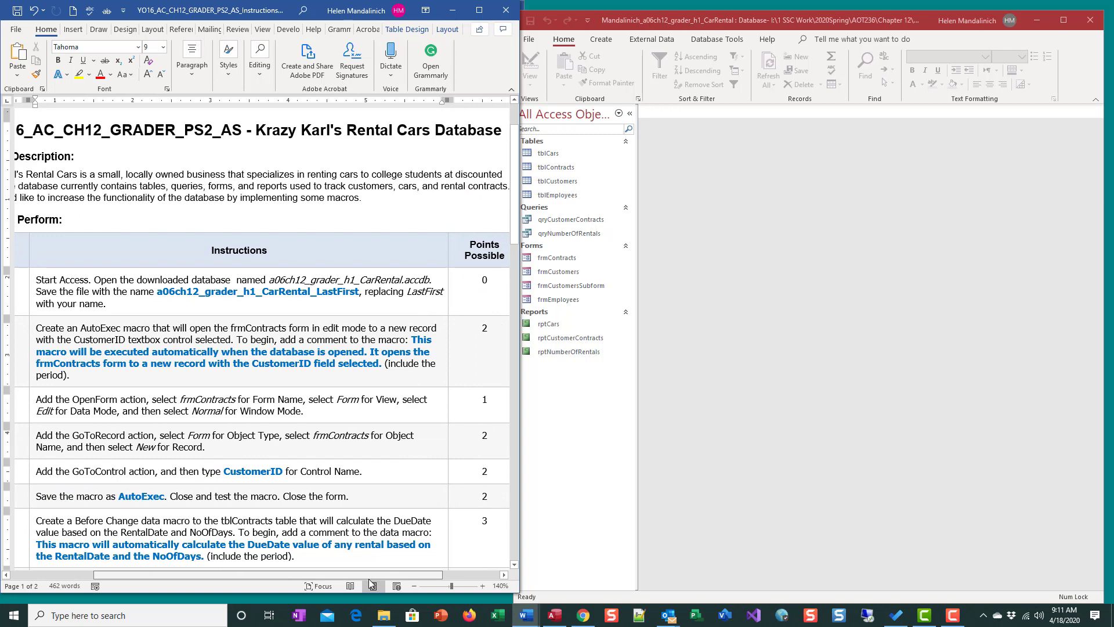
scroll(right, 3)
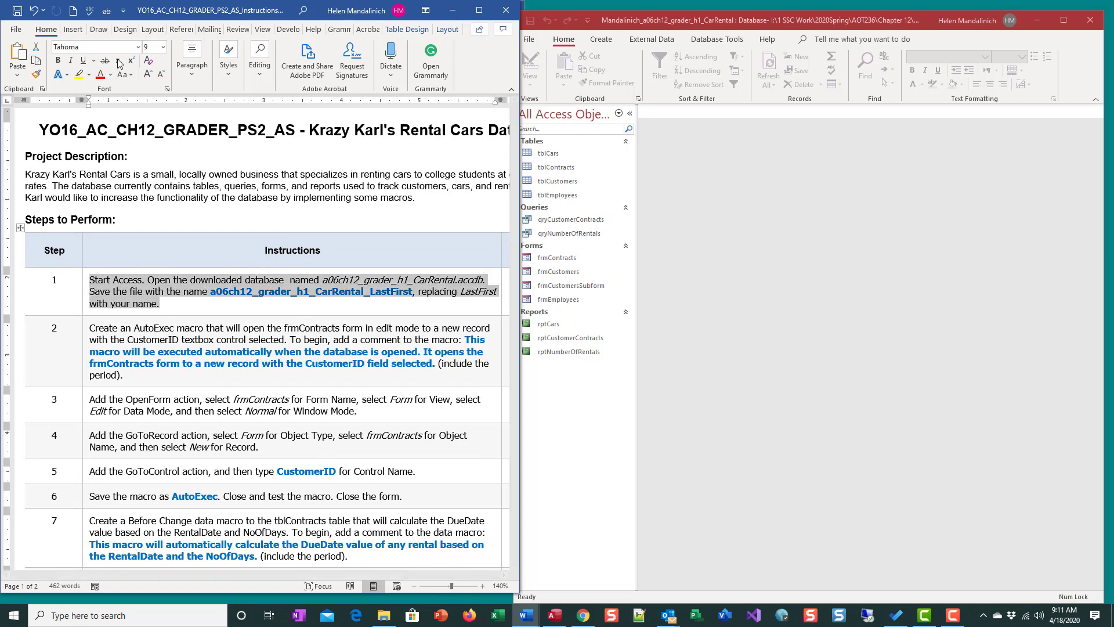
scroll(down, 3)
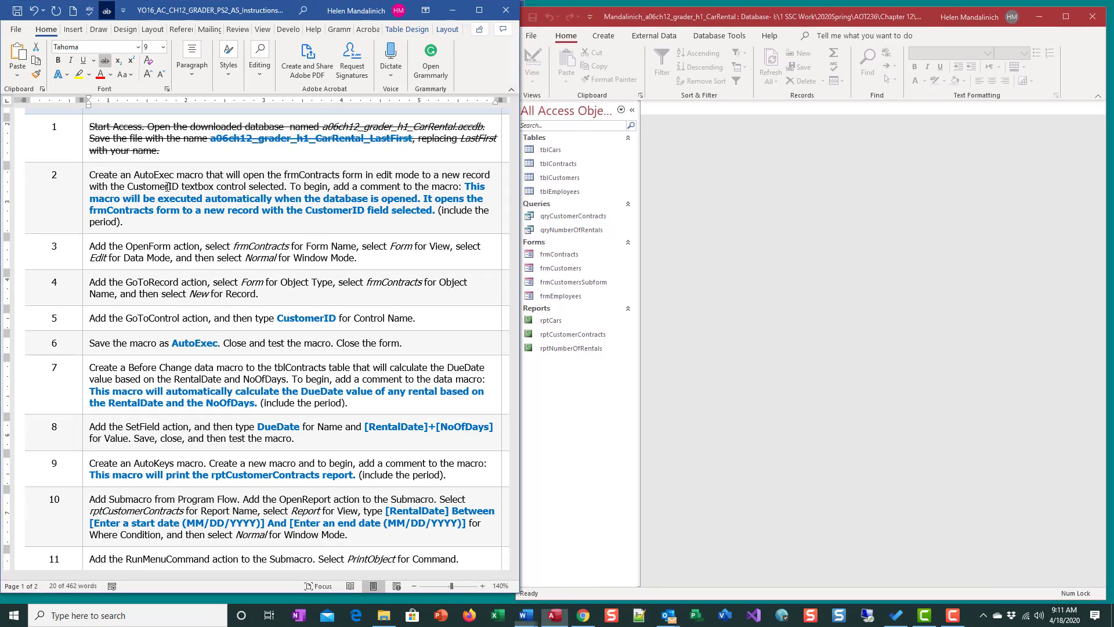
Highlight AutoExec, new and CustomerID in step 2 of the instructions.
double_click(152, 174)
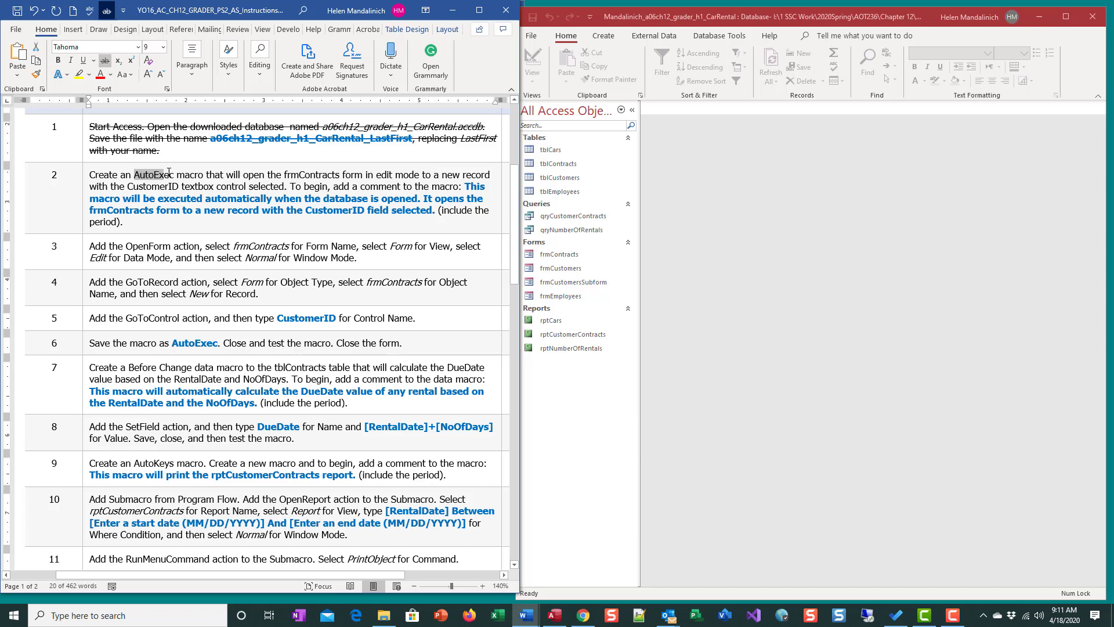
double_click(149, 175)
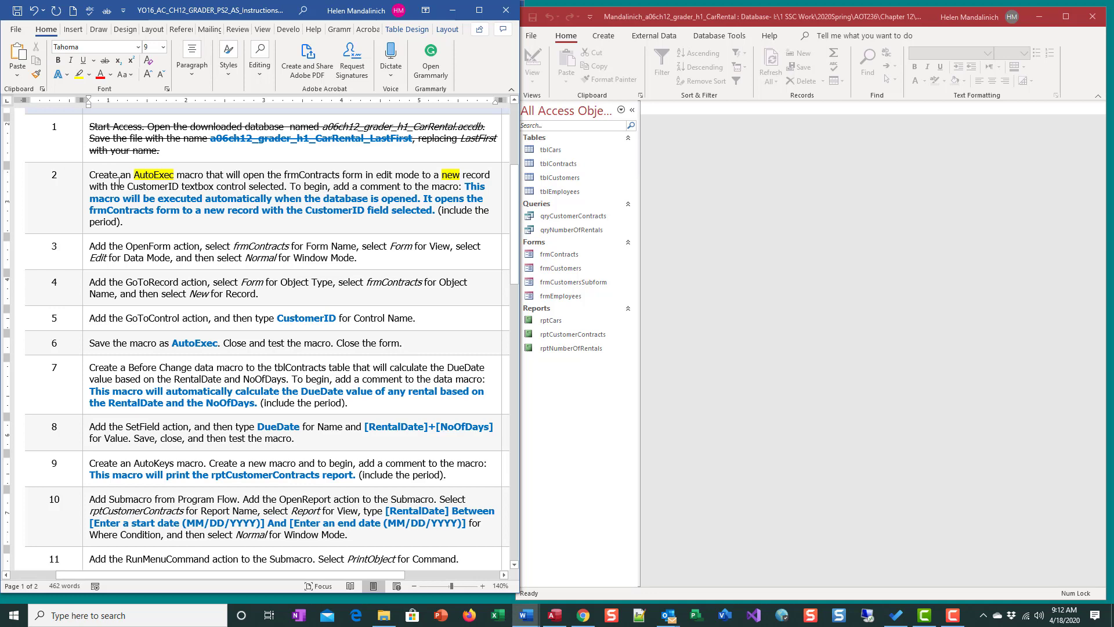
double_click(151, 186)
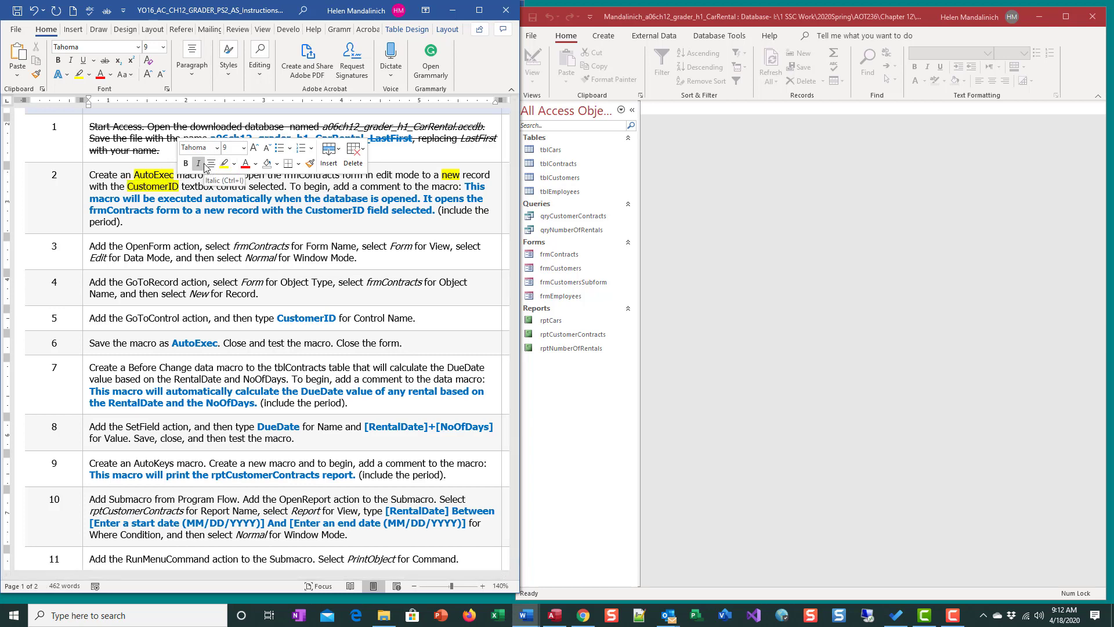
mouse_move(209, 165)
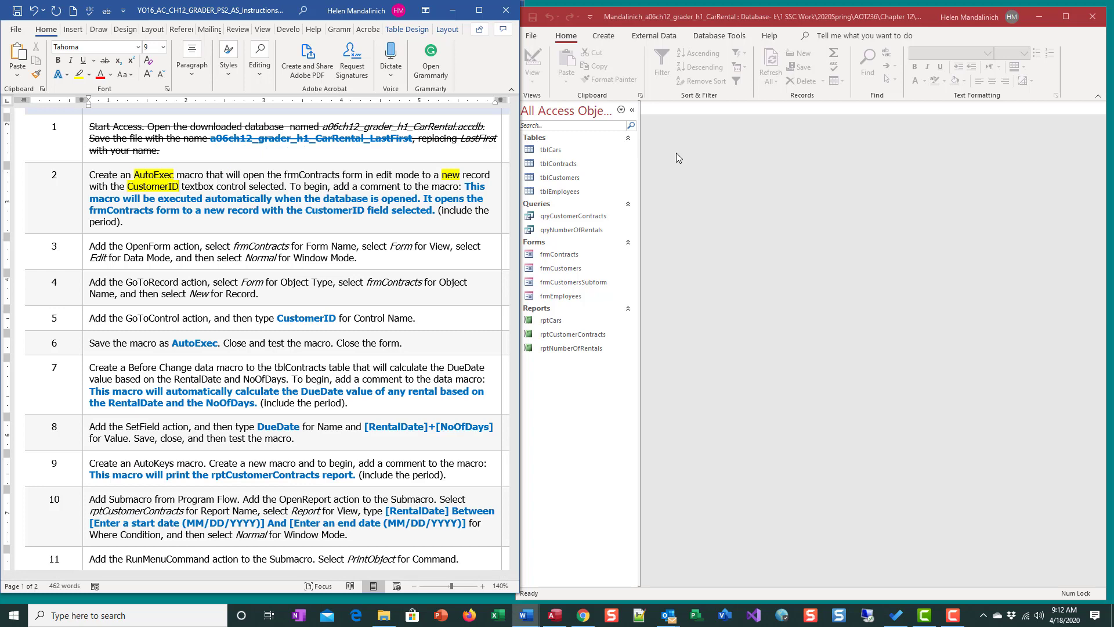
Hide the Navigation Pane and begin a new blank macro from the Create ribbon.
click(630, 109)
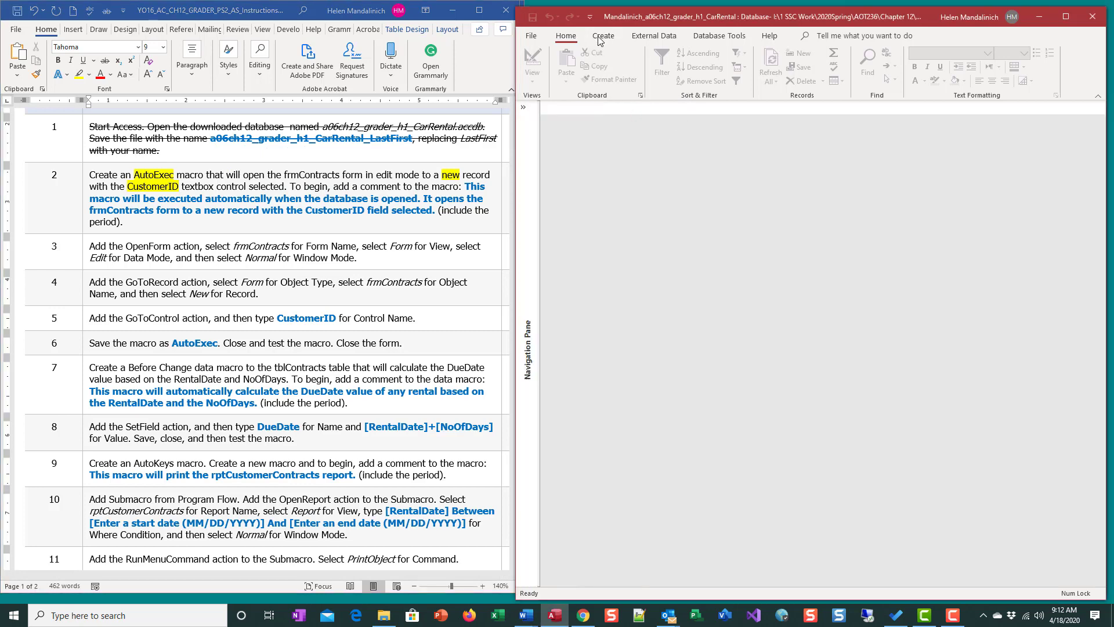
click(602, 36)
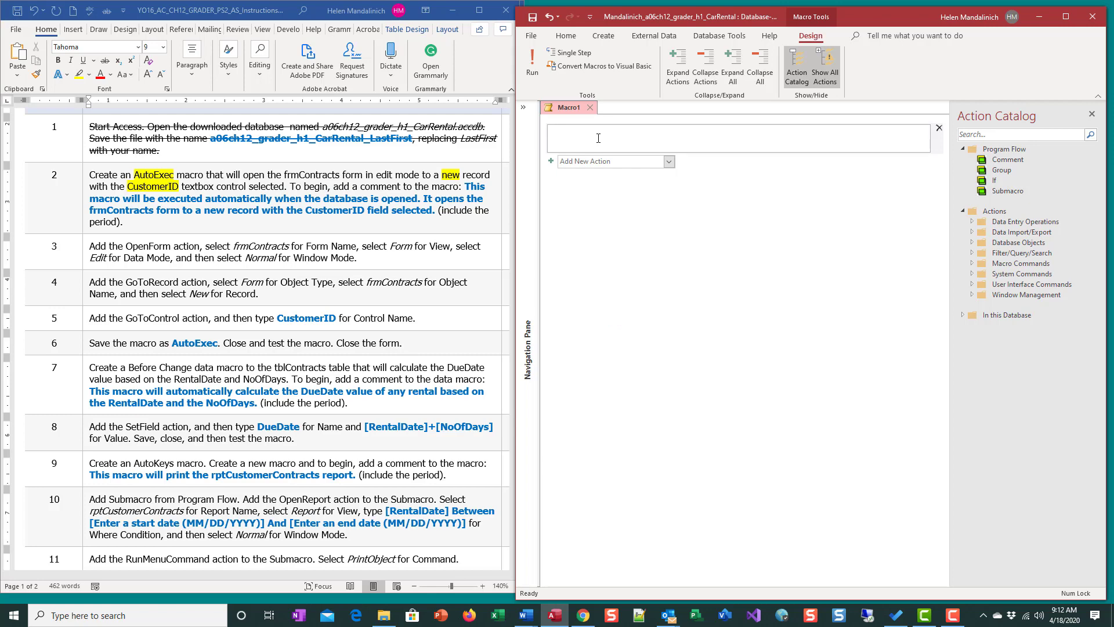
Comment that the macro runs automatically at database open and opens frmContracts to a new record.
text(This macro will b)
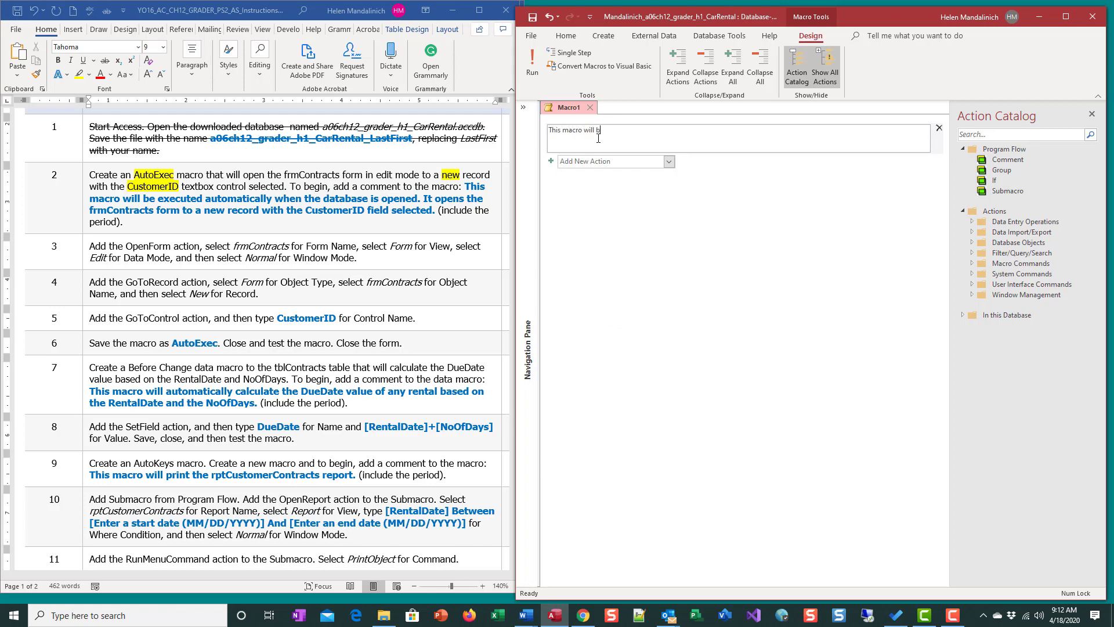
text(e executed automatically when the database is)
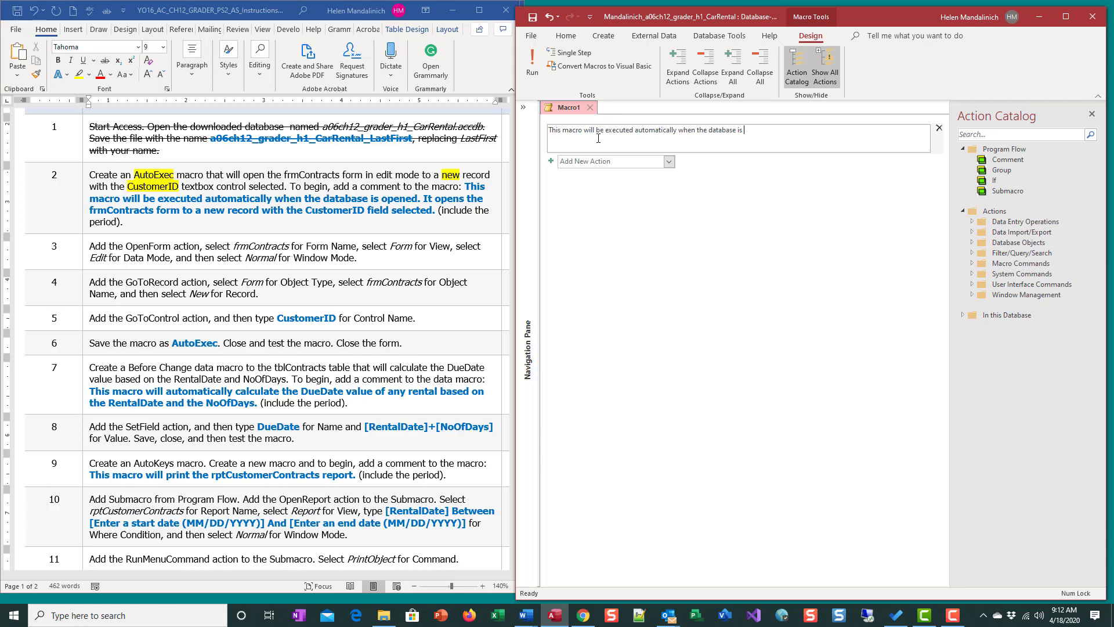
text(opened. It opens the frmCont)
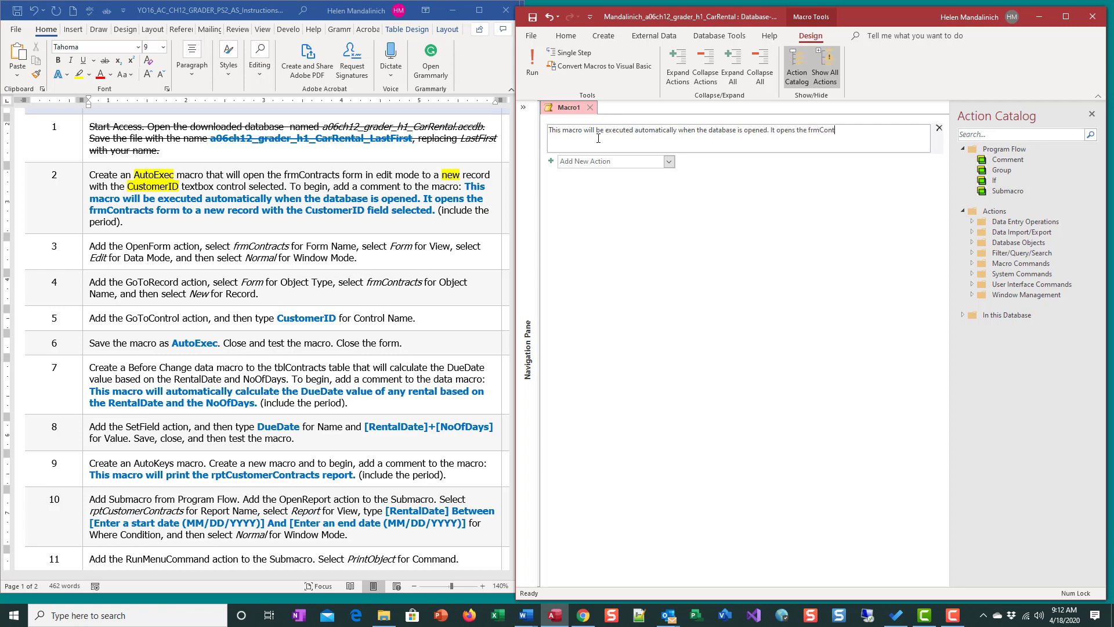
text(form to a new record with the CustomerId field selected.)
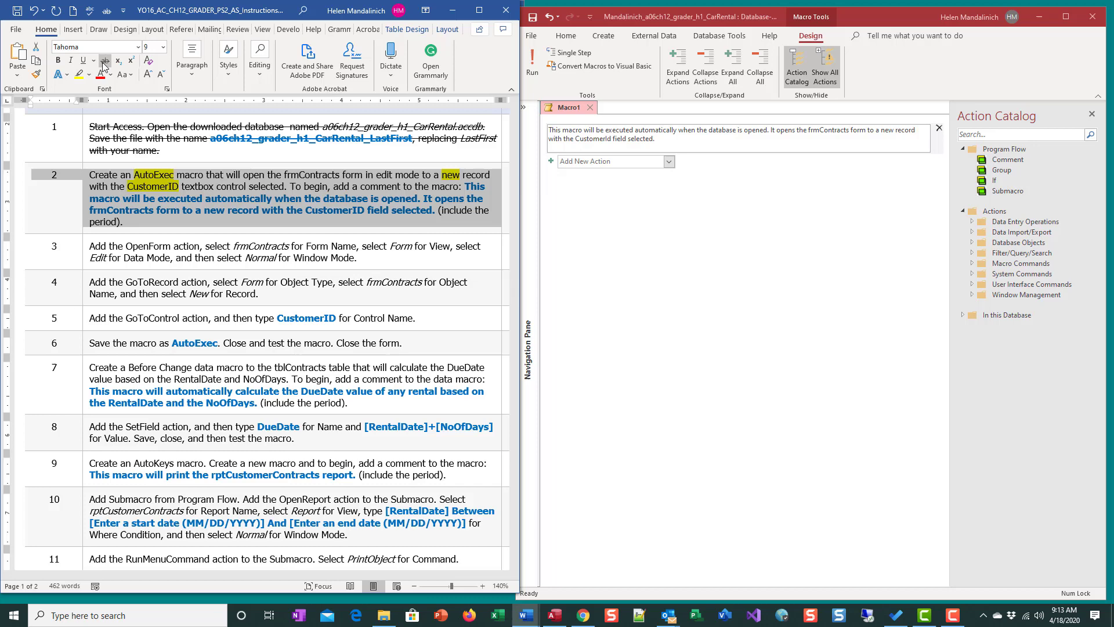
Scroll to step 3 and highlight its key words, from OpenForm through Normal.
scroll(down, 3)
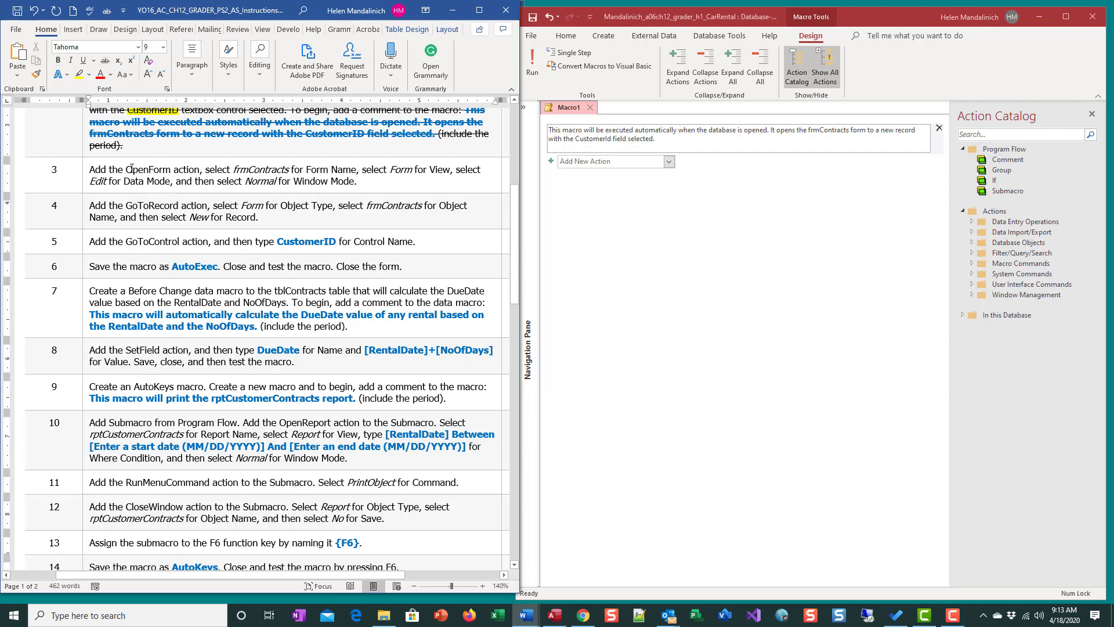
double_click(147, 169)
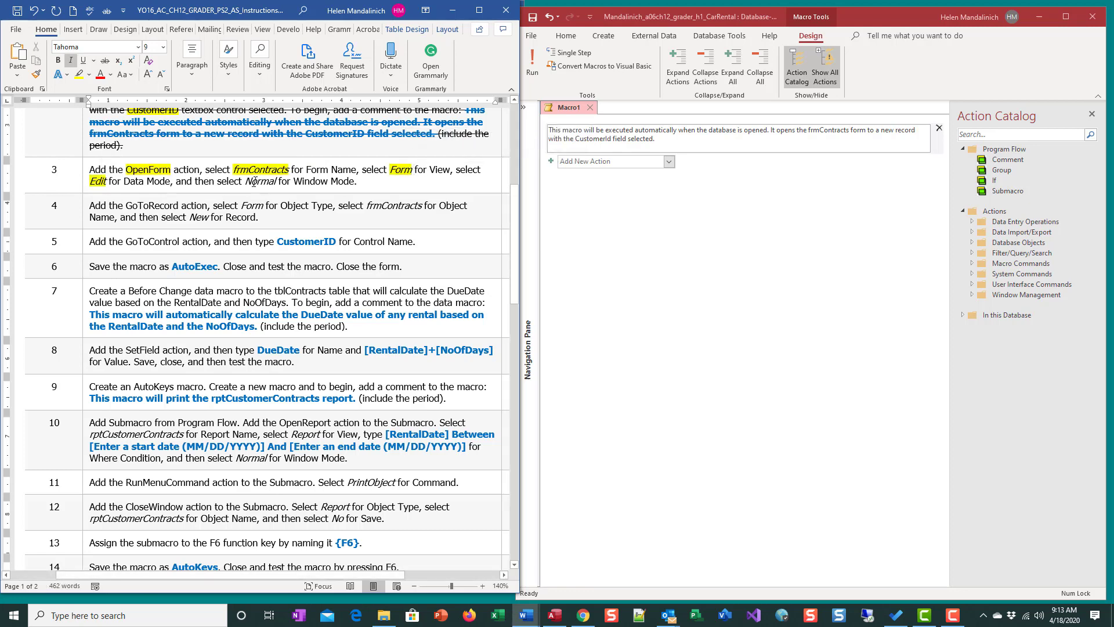
double_click(260, 181)
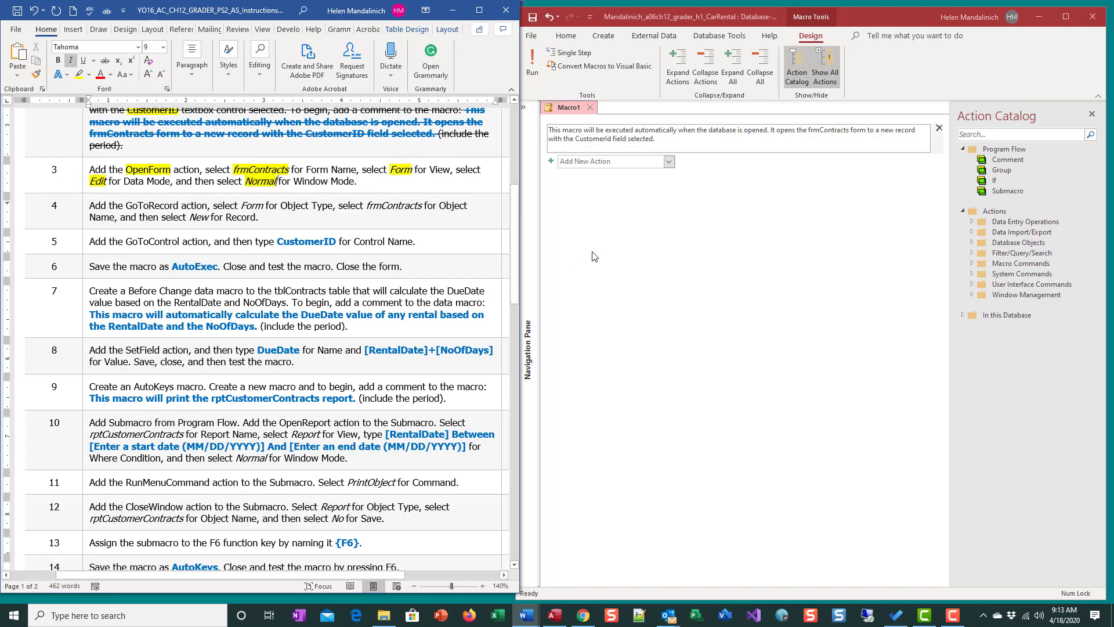
mouse_move(561, 210)
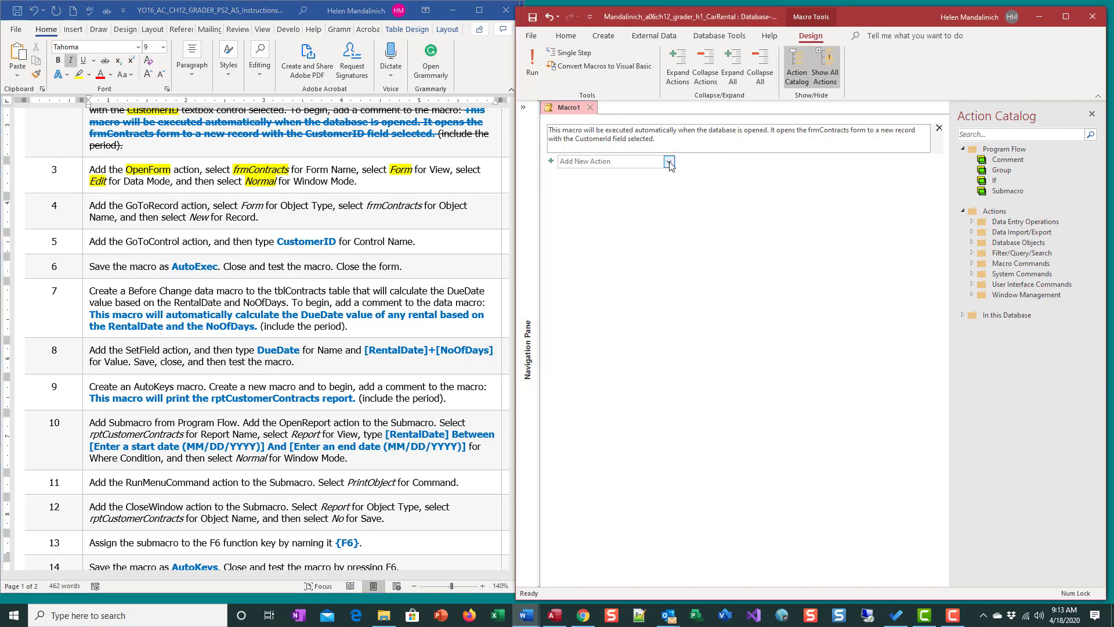
Add an OpenForm action for frmContracts in Form view, Edit data mode, Normal window.
click(668, 160)
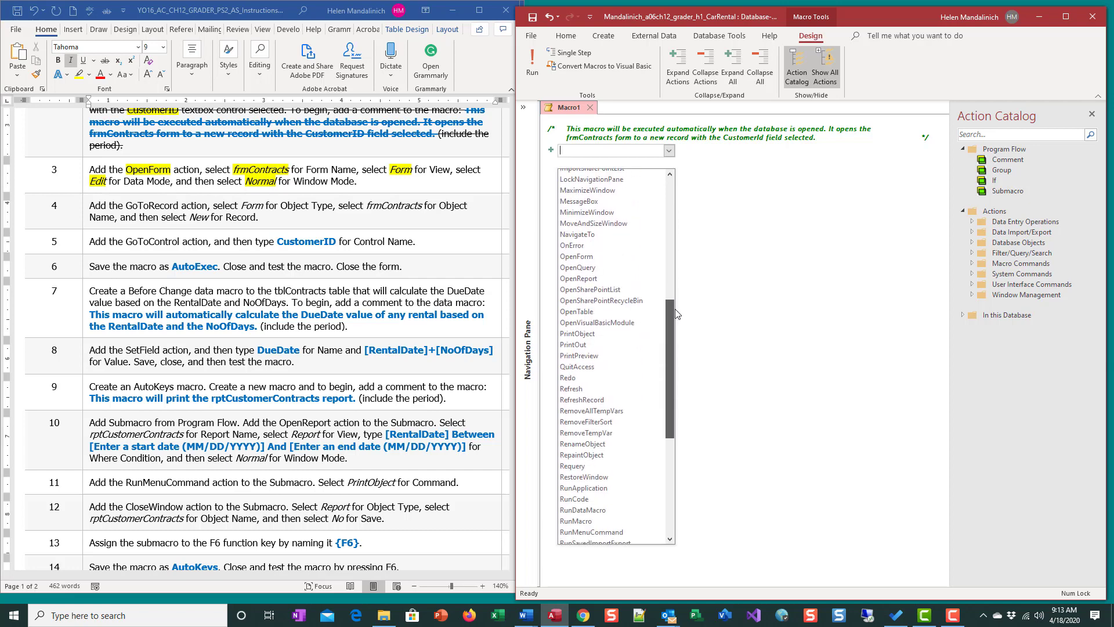
click(577, 256)
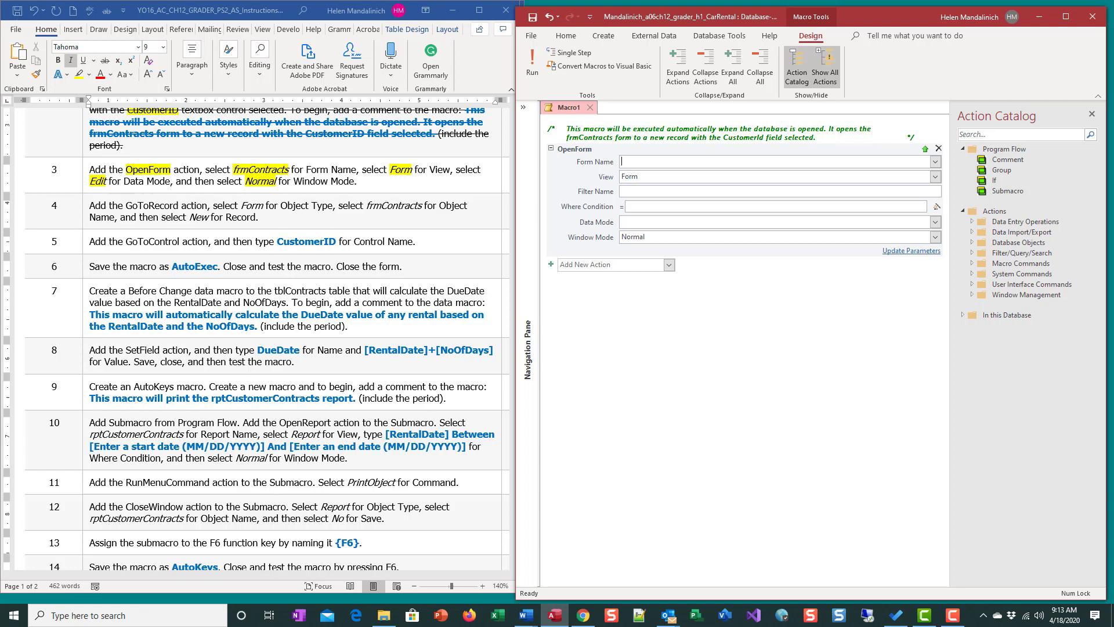
mouse_move(1107, 202)
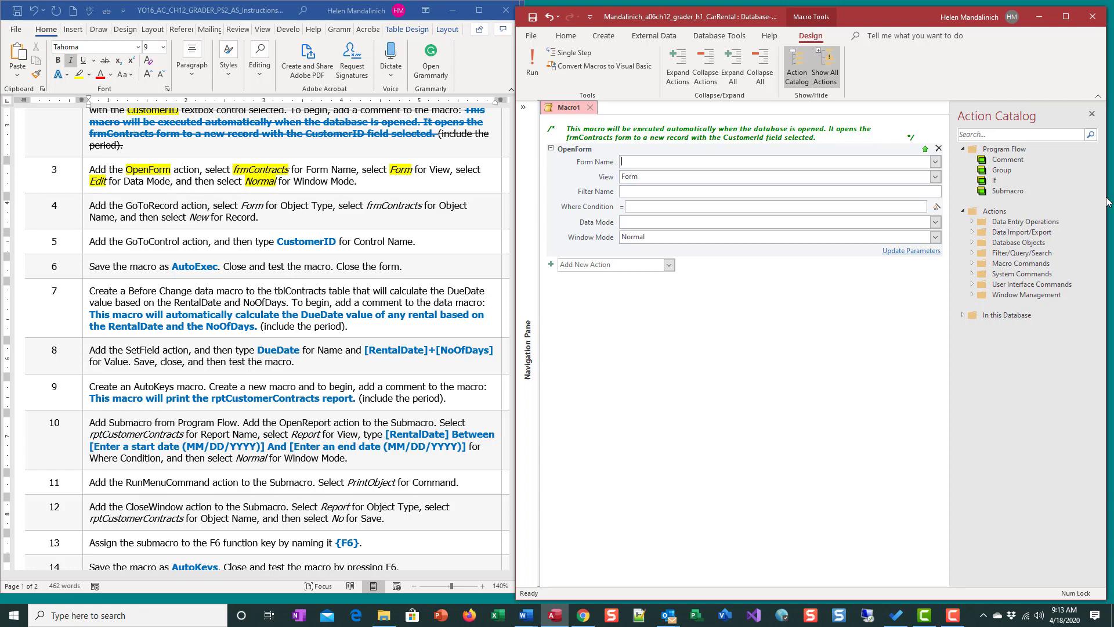
mouse_move(937, 158)
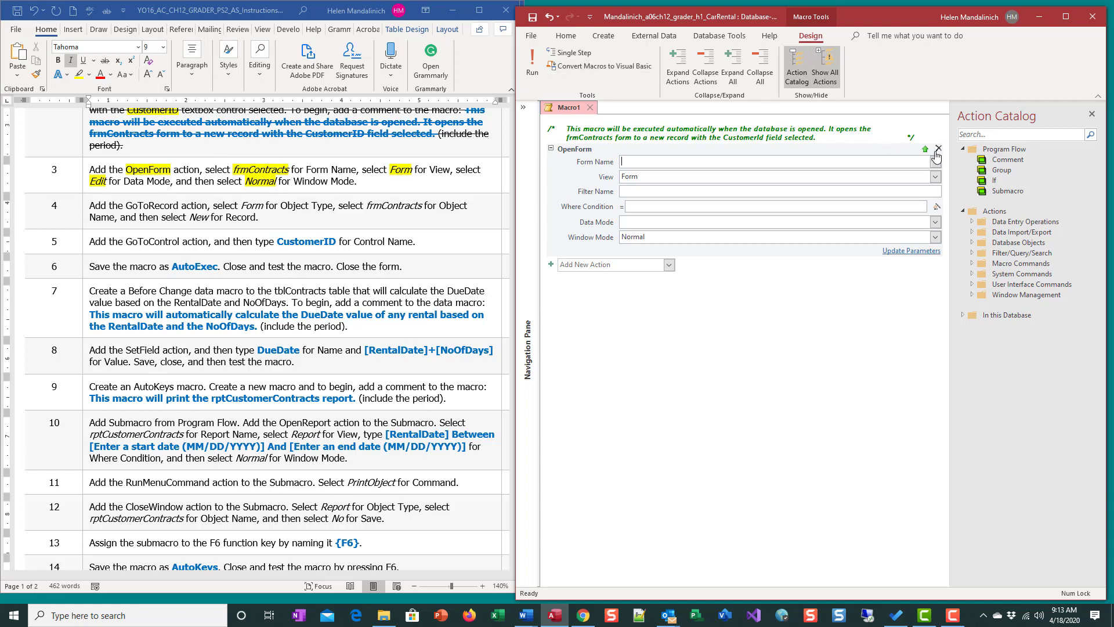
click(935, 161)
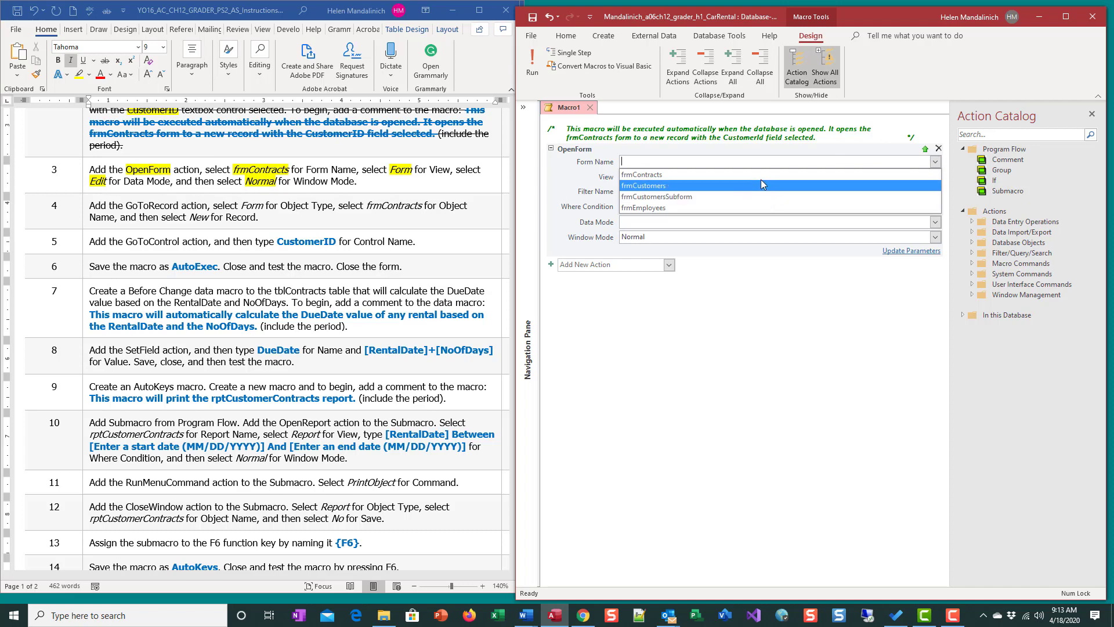
click(642, 175)
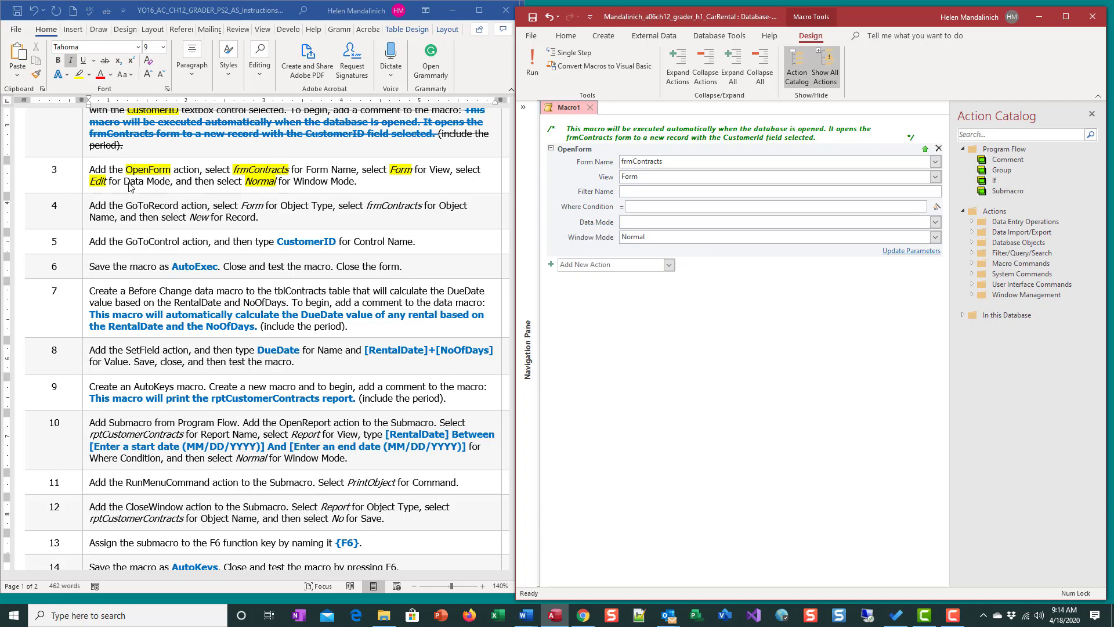
click(935, 222)
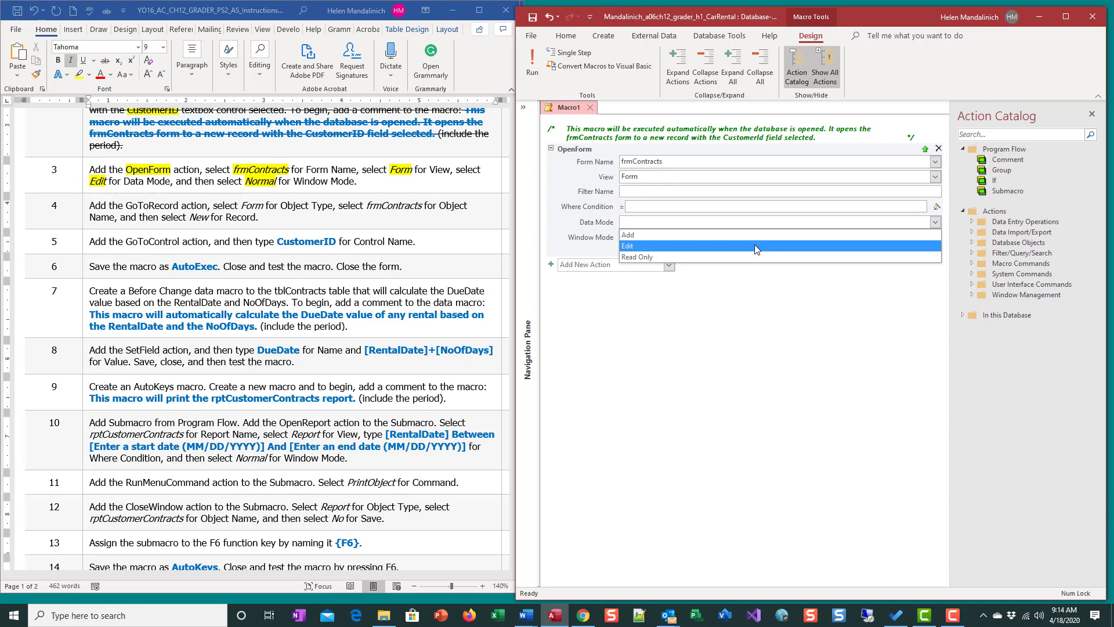
click(627, 245)
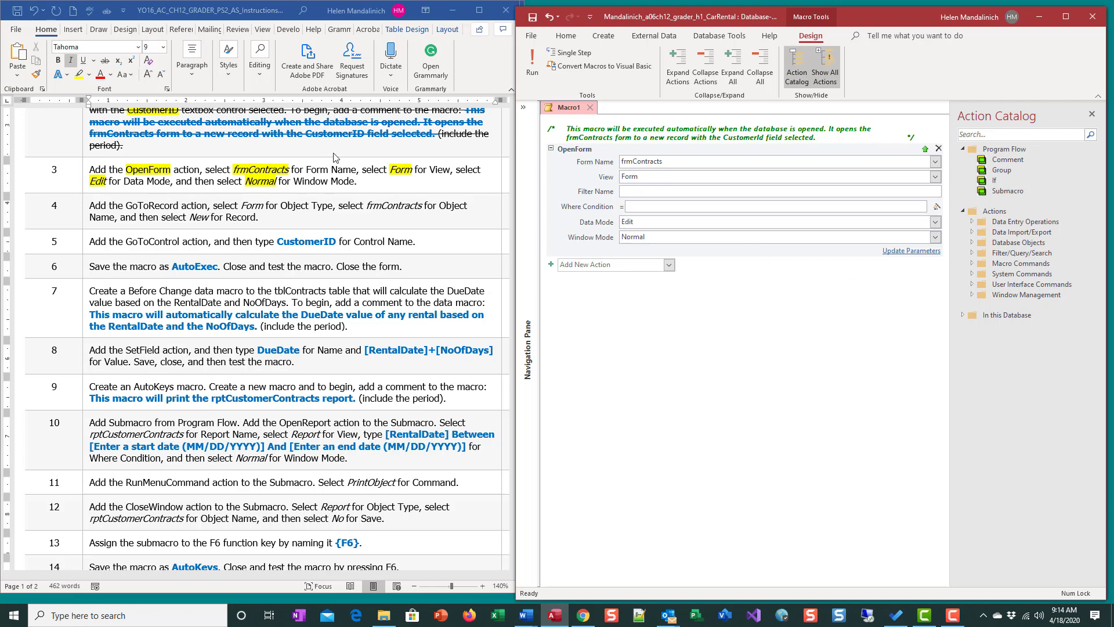
mouse_move(557, 237)
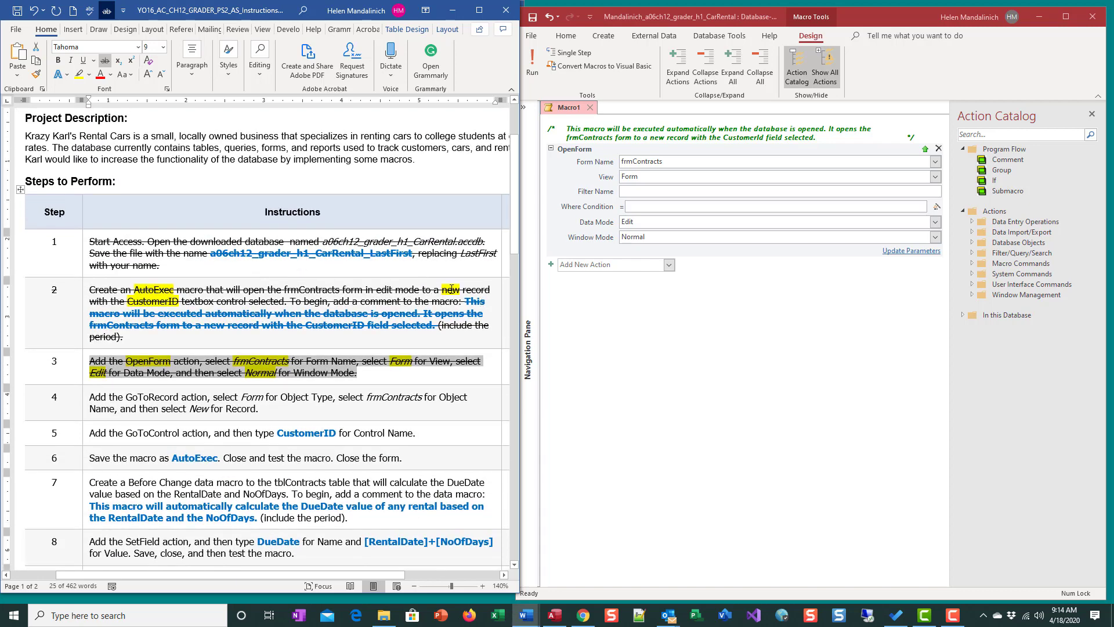
scroll(down, 3)
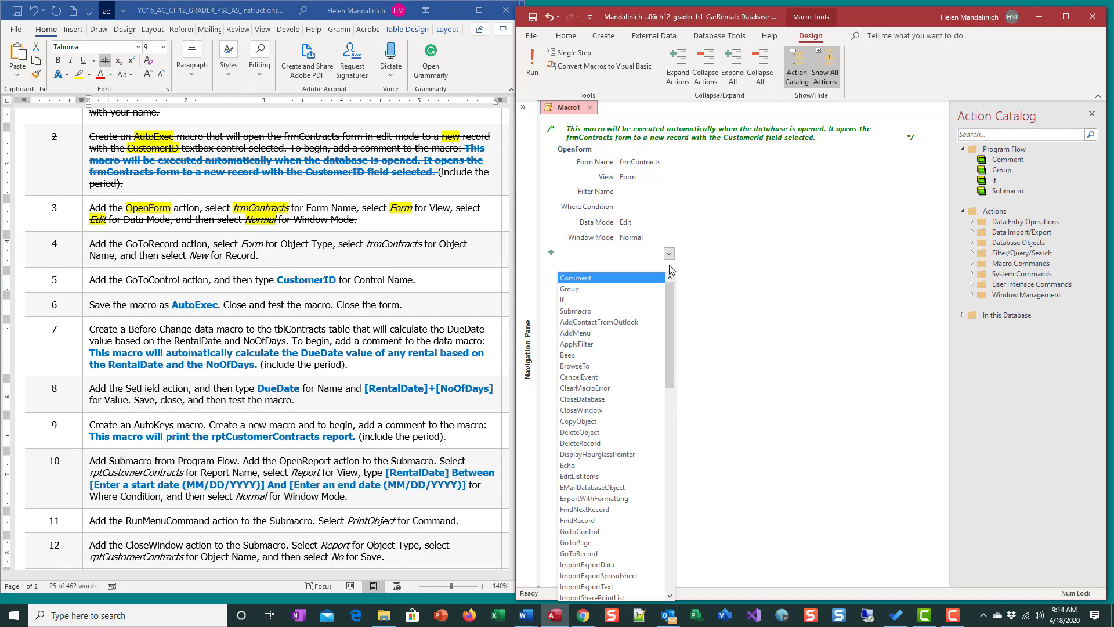
Add a GoToRecord action for form frmContracts set to a New record.
scroll(down, 3)
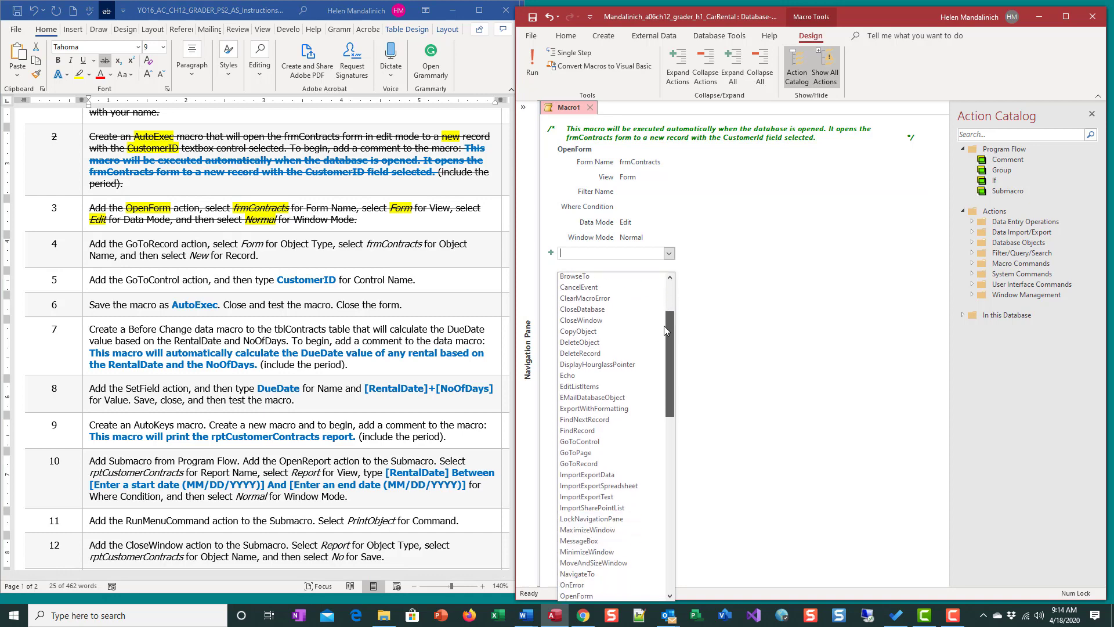
scroll(down, 3)
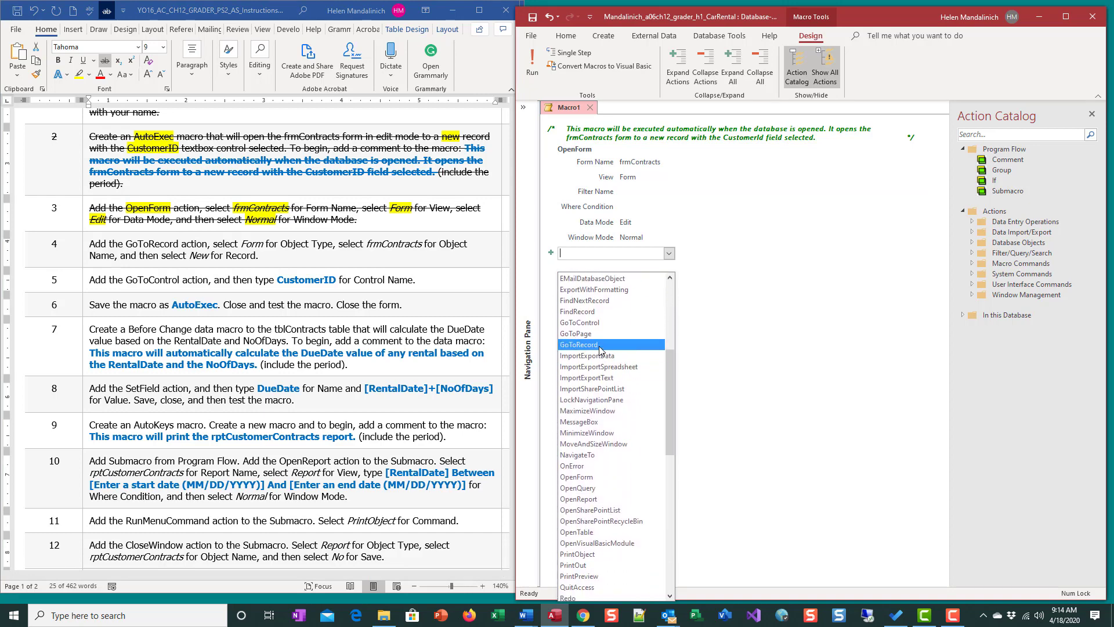
click(578, 345)
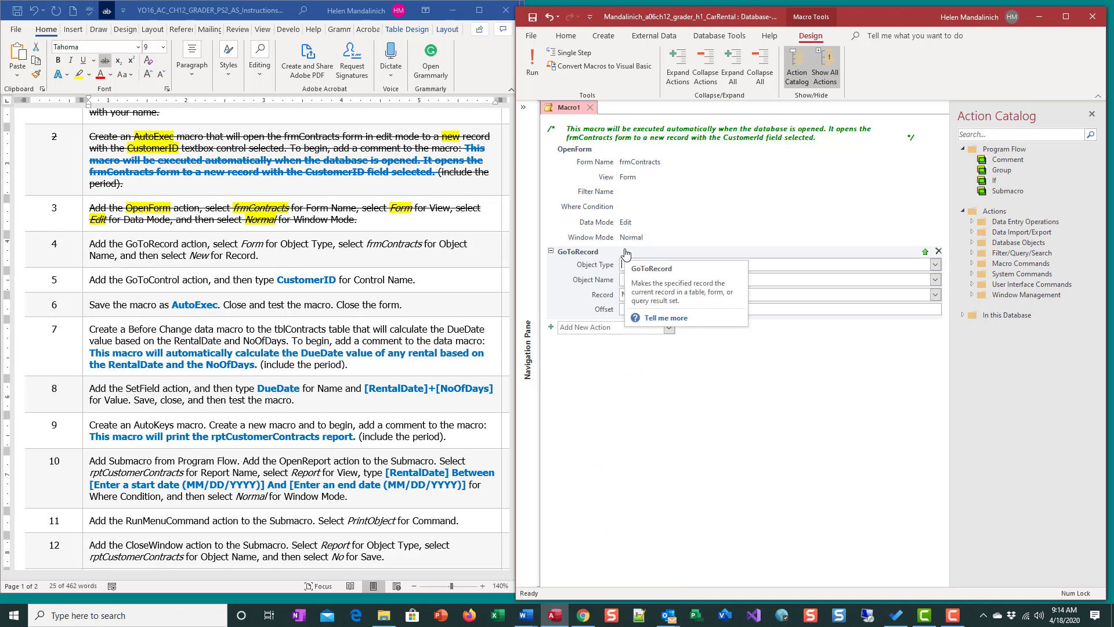
click(935, 265)
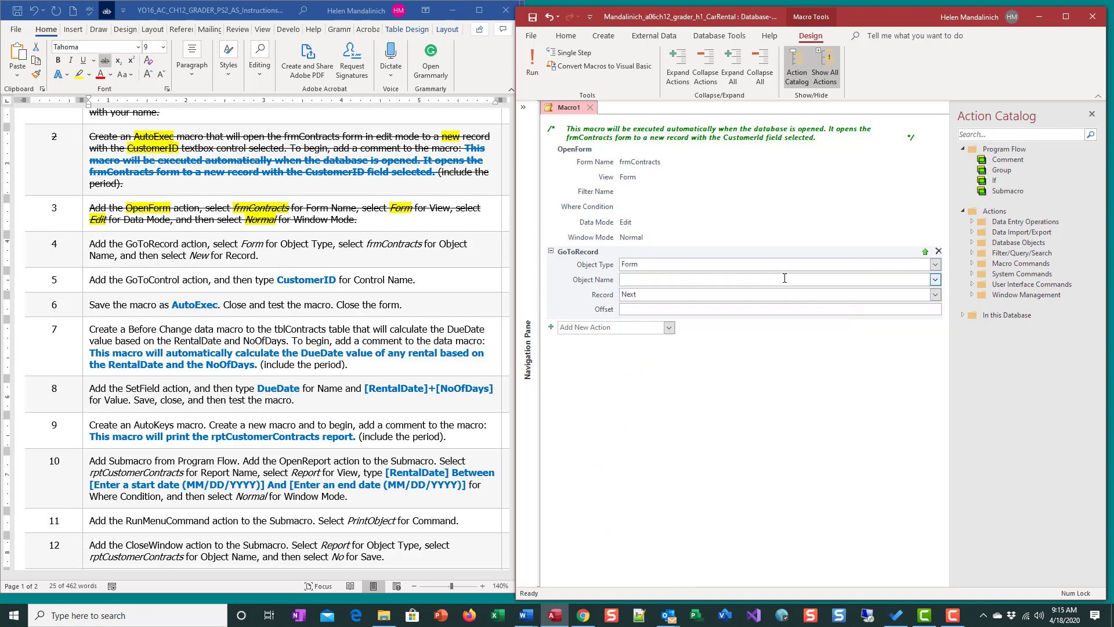
text(frmContracts)
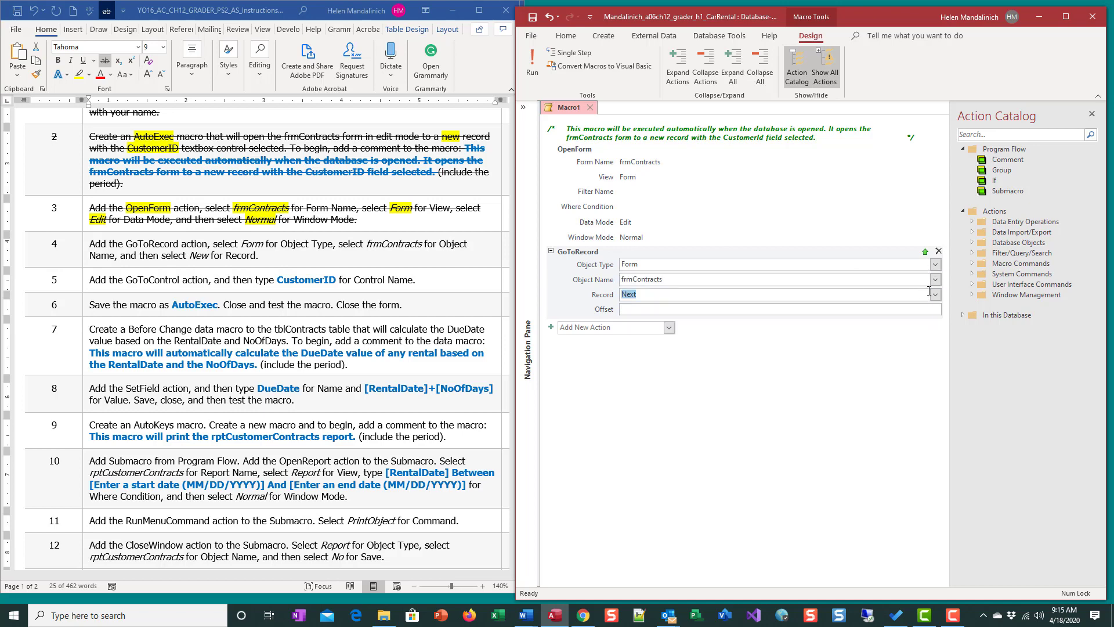
mouse_move(922, 295)
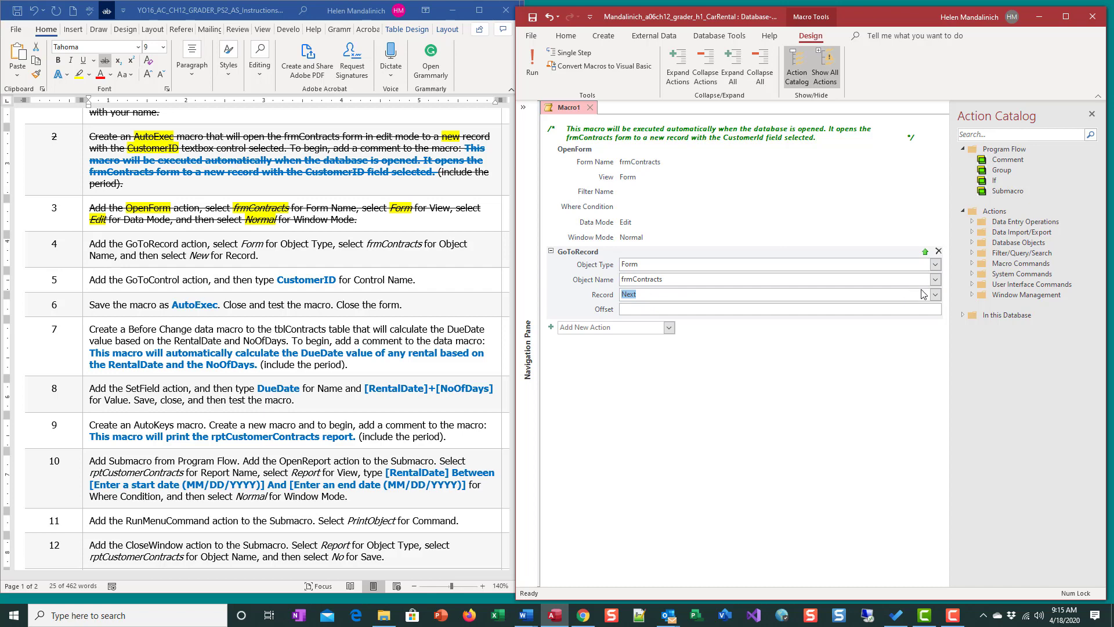
click(935, 294)
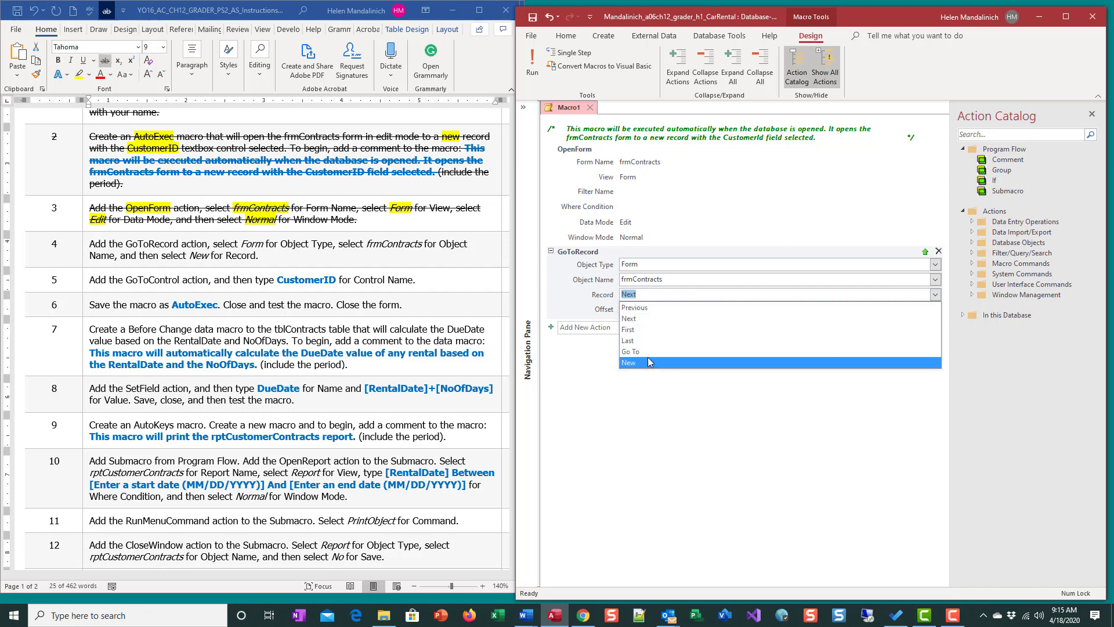
click(648, 363)
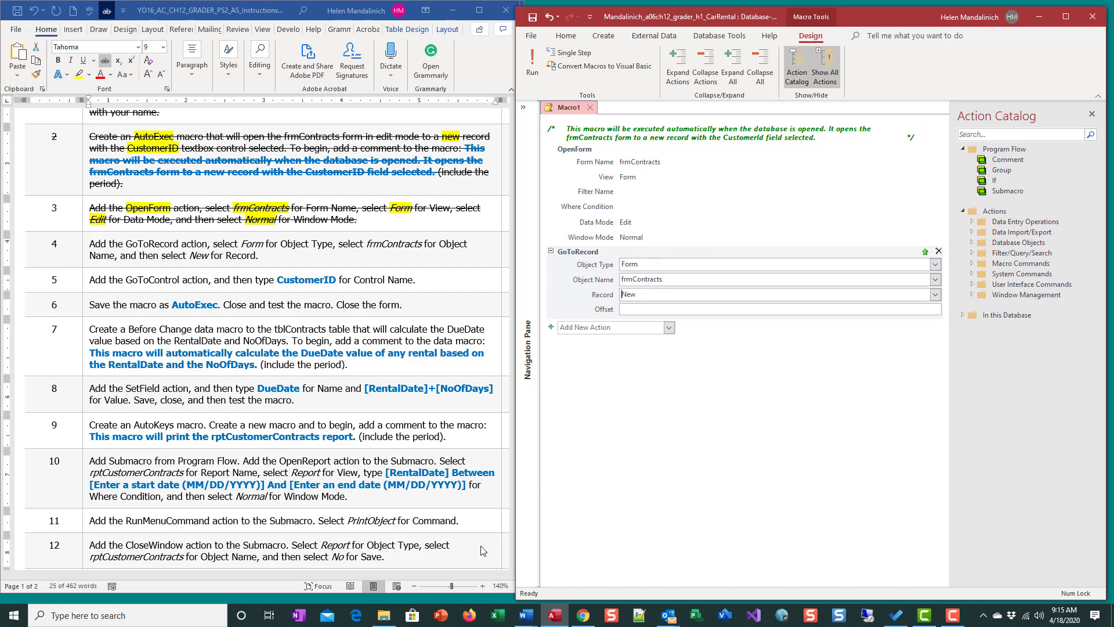
mouse_move(636, 544)
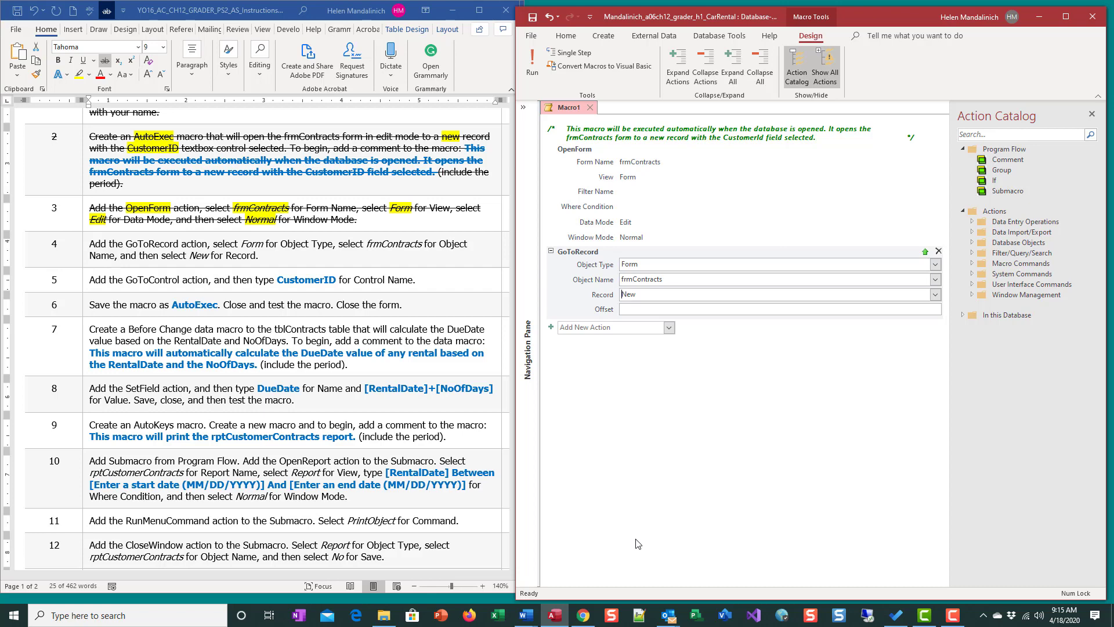
mouse_move(259, 540)
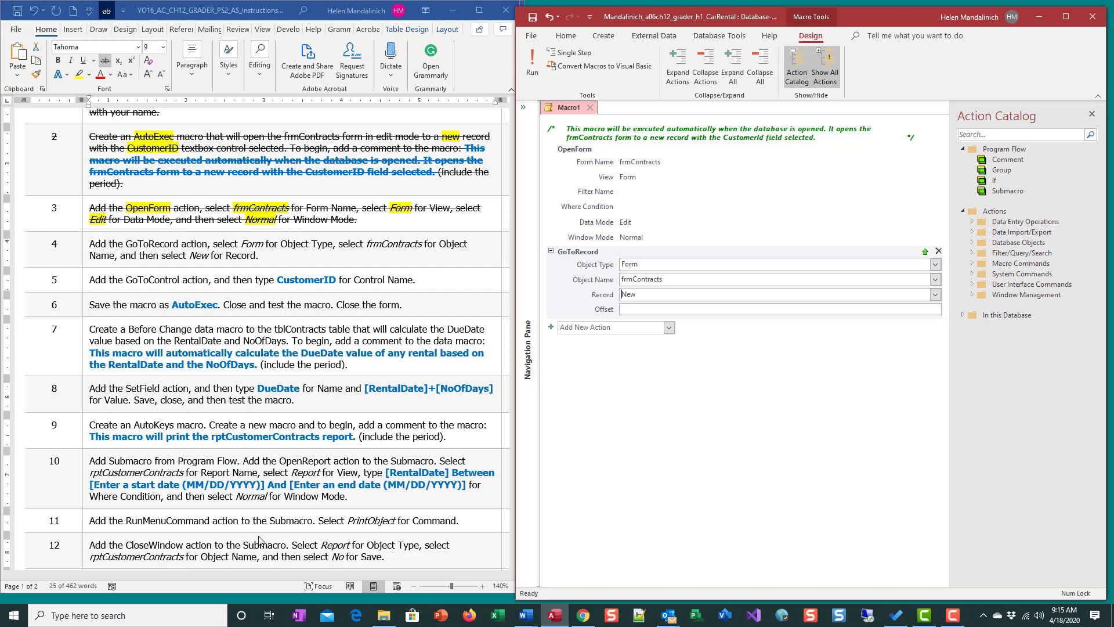
mouse_move(653, 279)
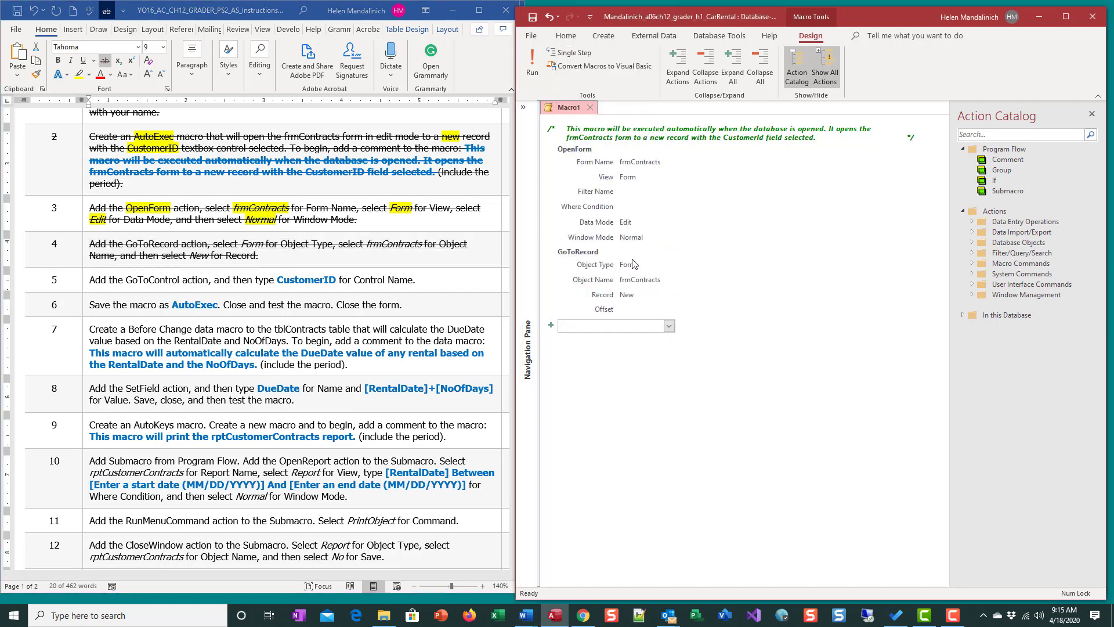
Add a GoToControl action with Control Name CustomerID.
click(615, 326)
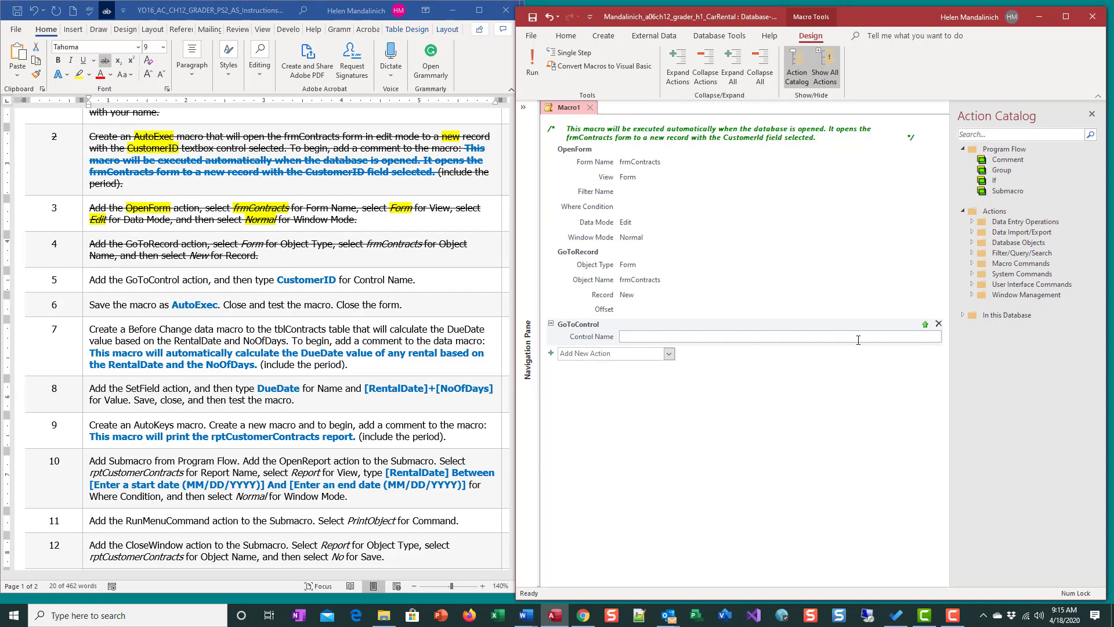
text(CustomerID)
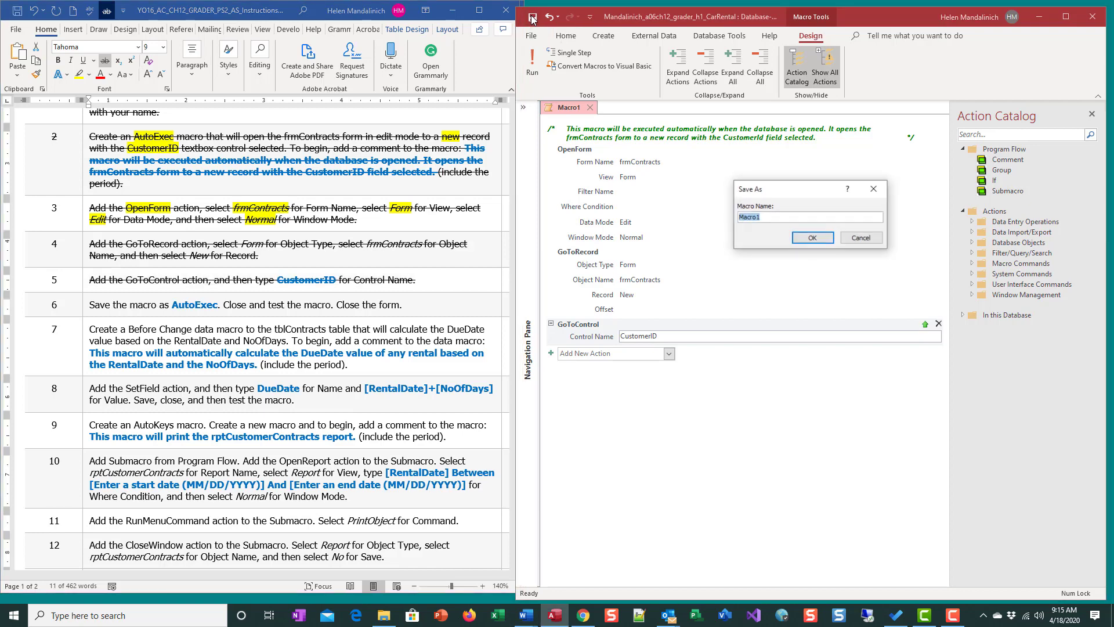
Save the macro with the name AutoExec.
text(AutoExec)
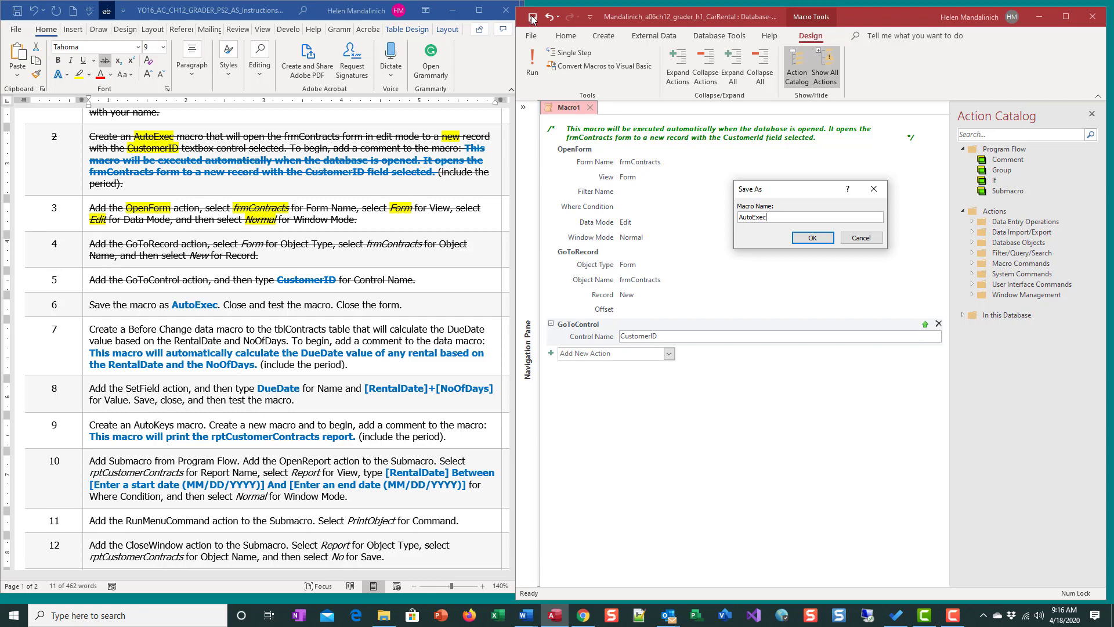
click(811, 238)
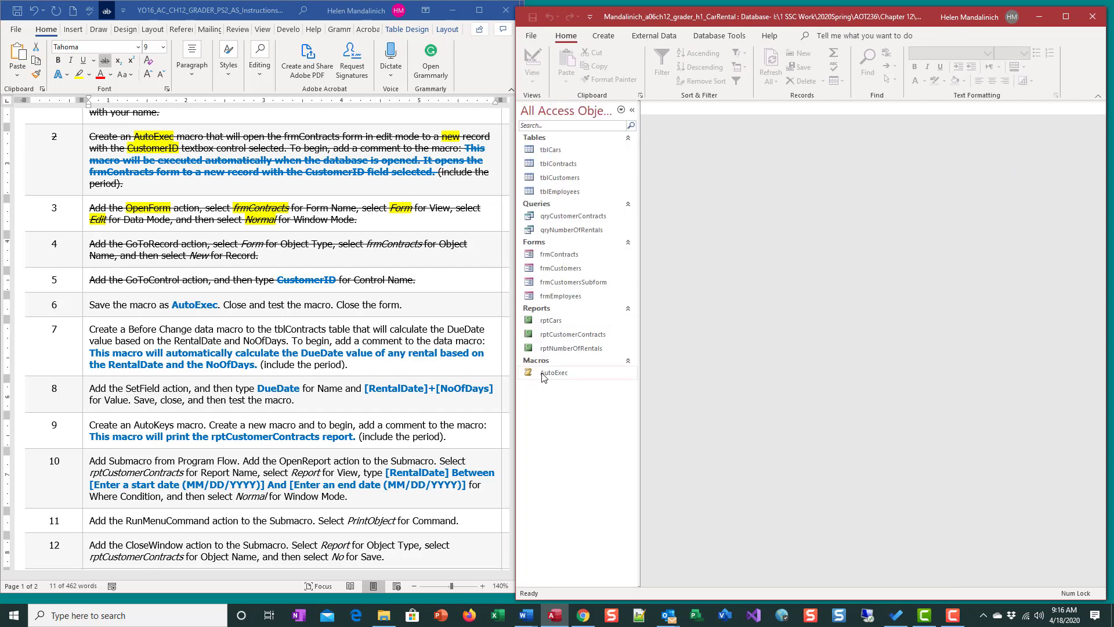
click(554, 372)
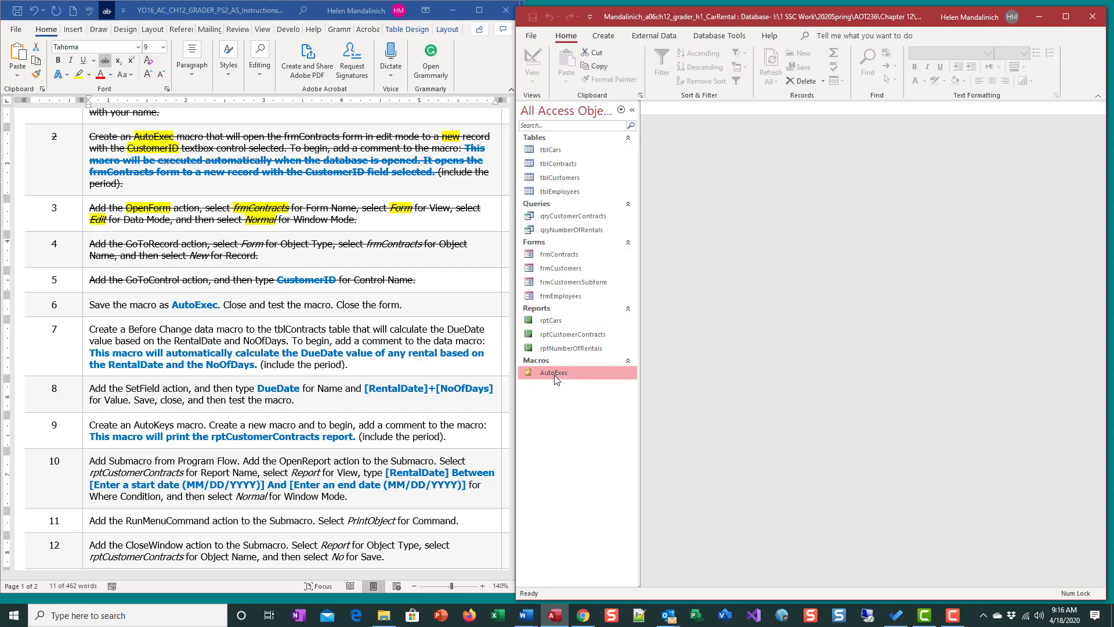
double_click(554, 372)
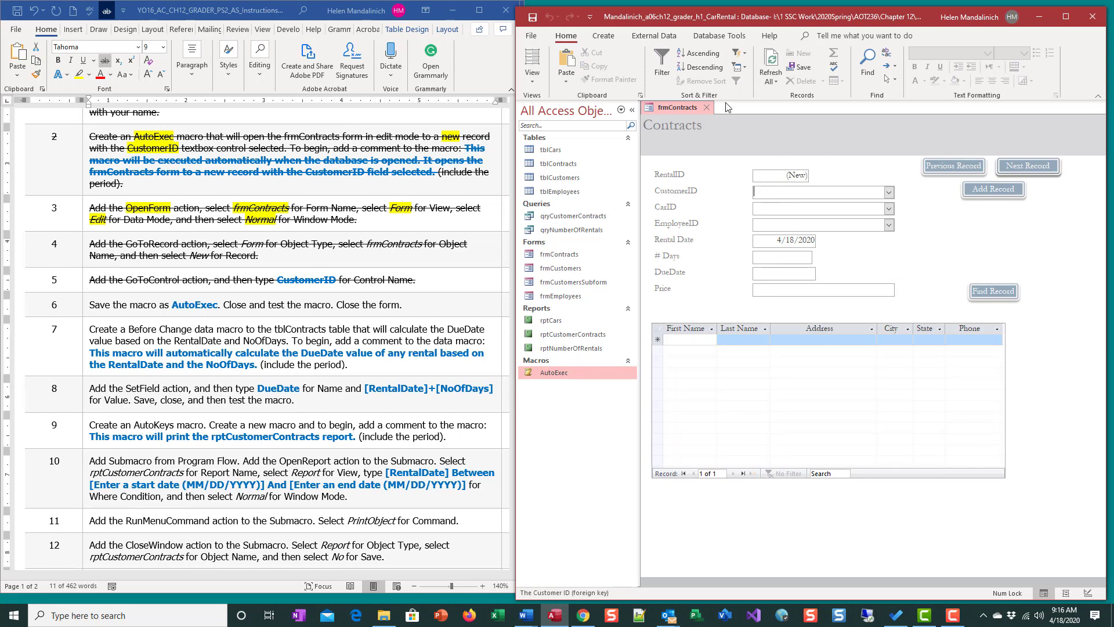
mouse_move(800, 500)
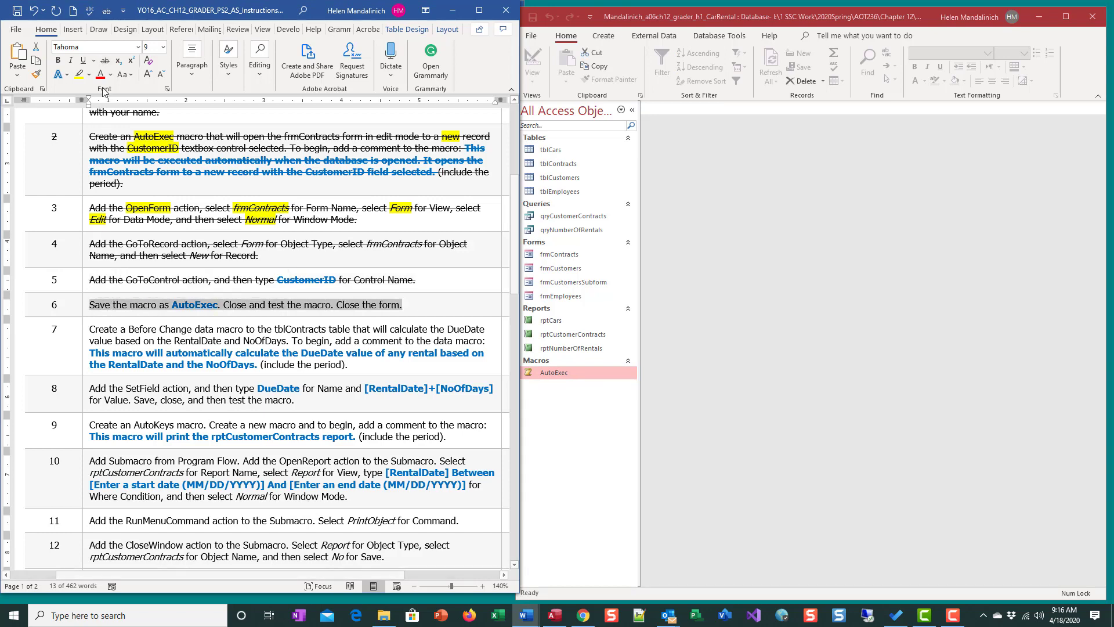
Scroll down the Word instructions past the completed step 6.
scroll(down, 3)
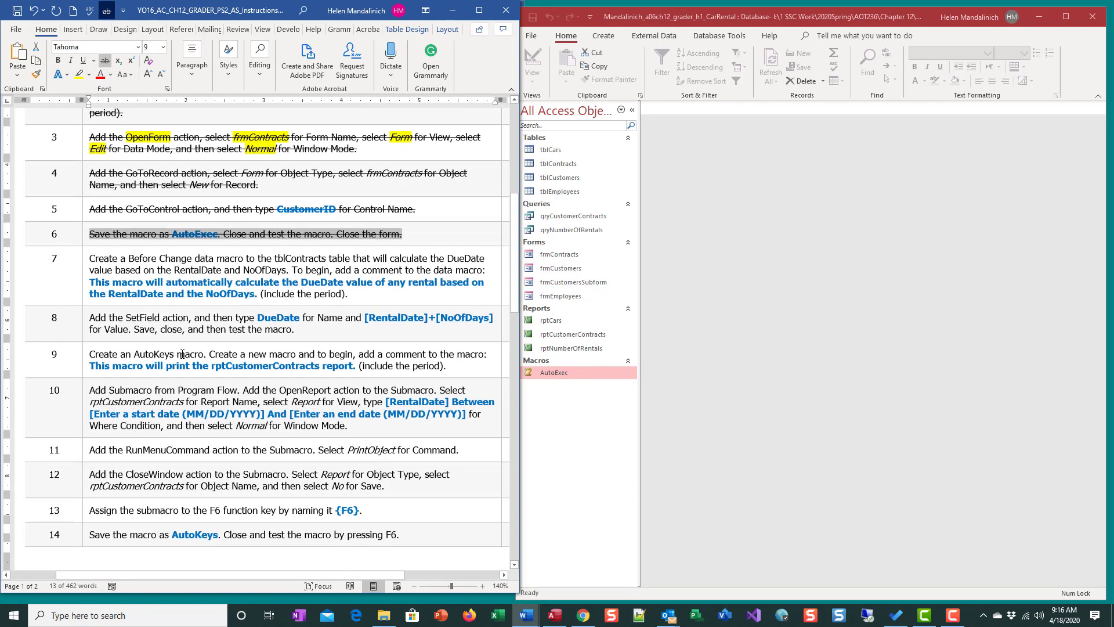
scroll(down, 3)
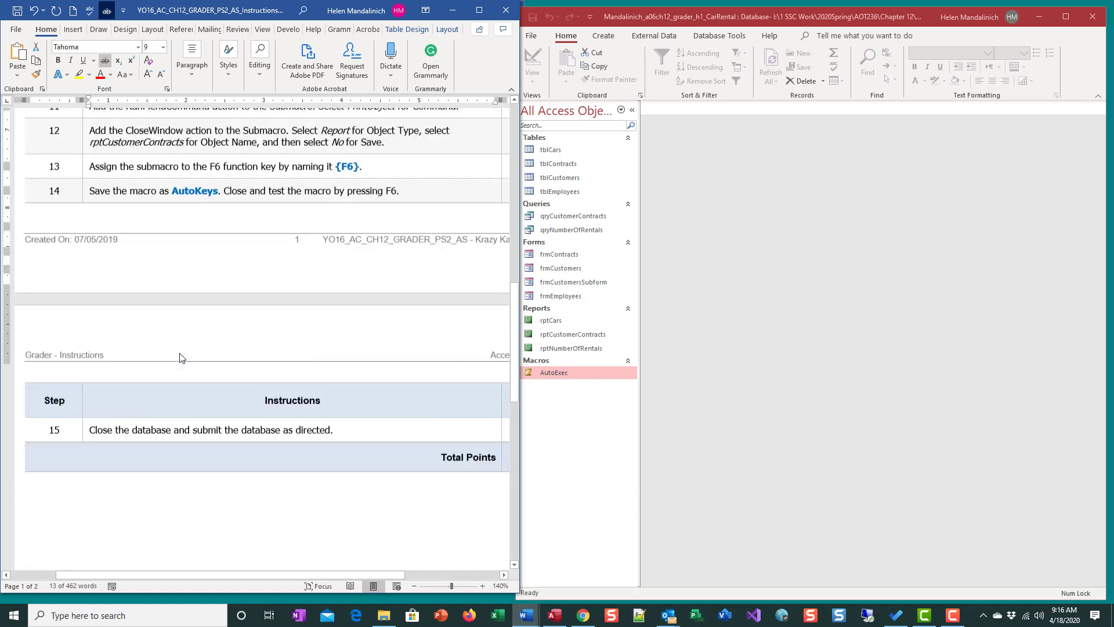